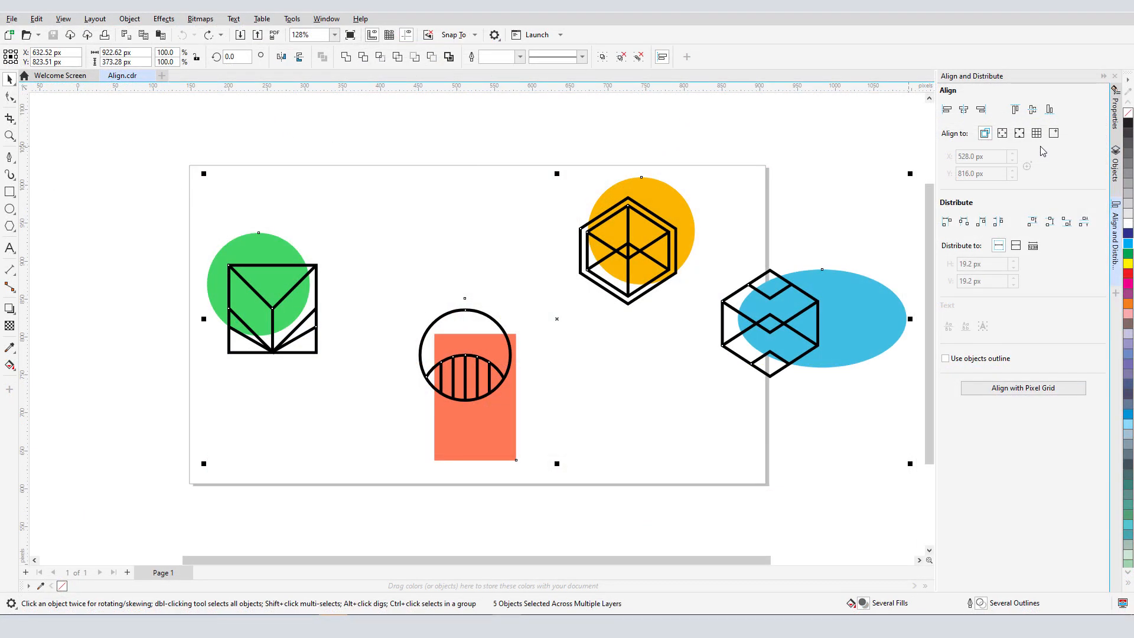
- Switch to the business card document and show the Guides layers in the Objects docker
{"action": "left_click", "coordinate": [1014, 109]}
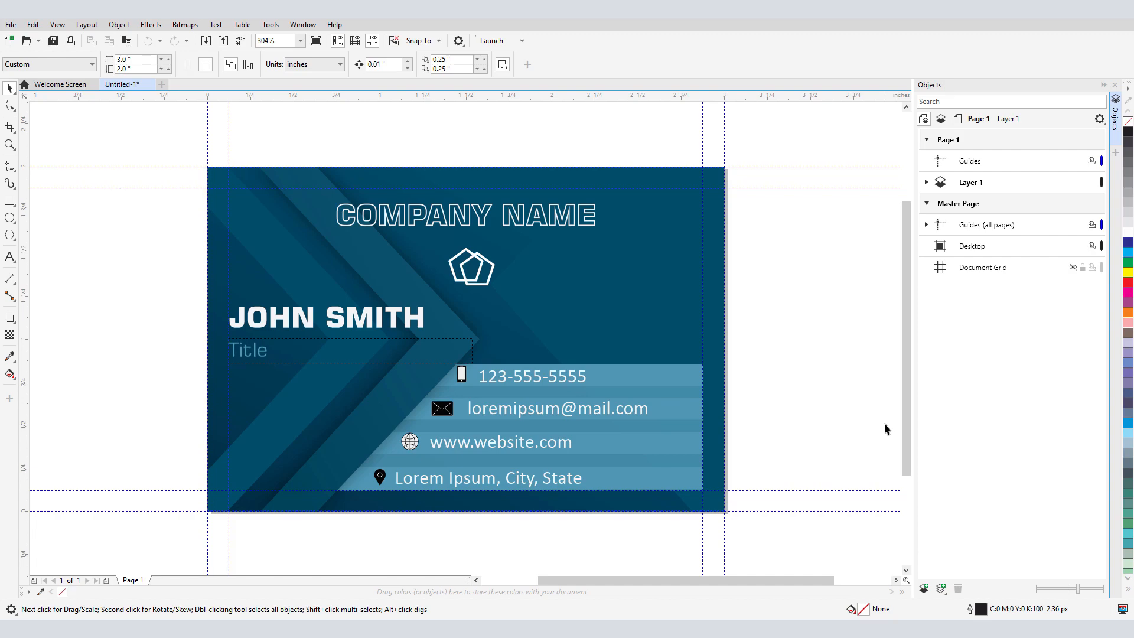
- Select the Guides (all pages) layer's eight guidelines and open the Guidelines docker
{"action": "left_click", "coordinate": [985, 225]}
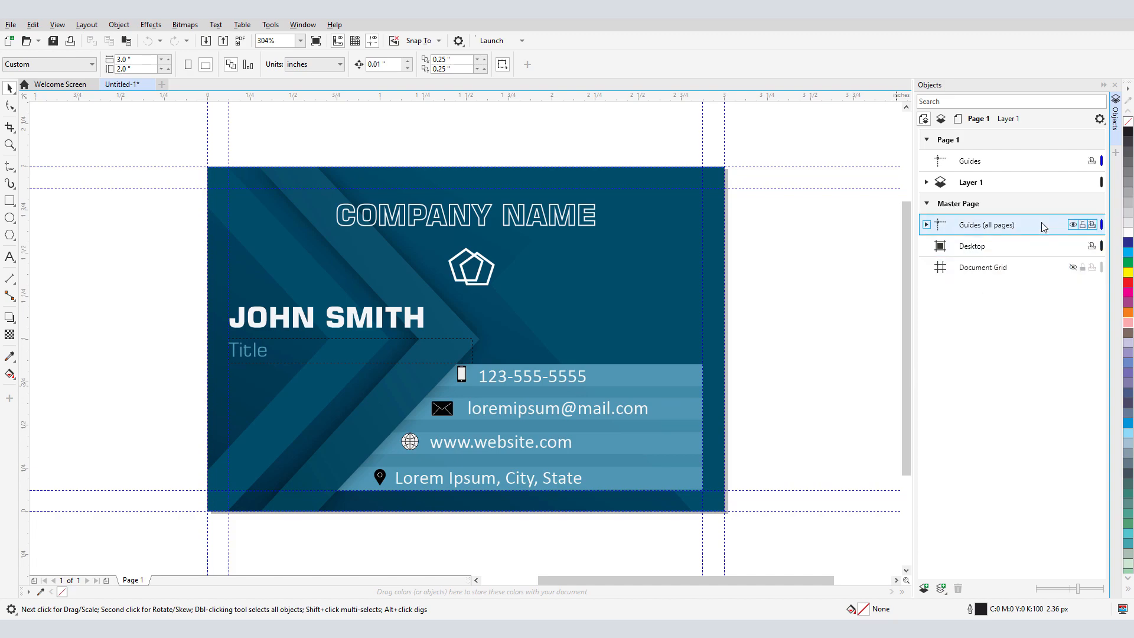
{"action": "left_click", "coordinate": [957, 203]}
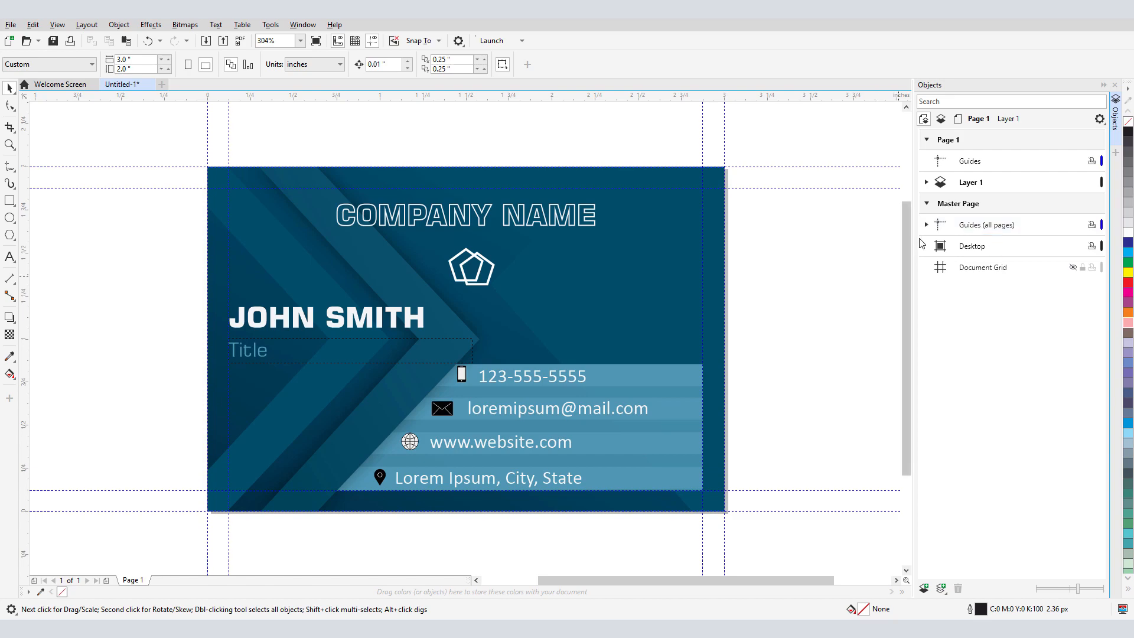
{"action": "left_click", "coordinate": [984, 225]}
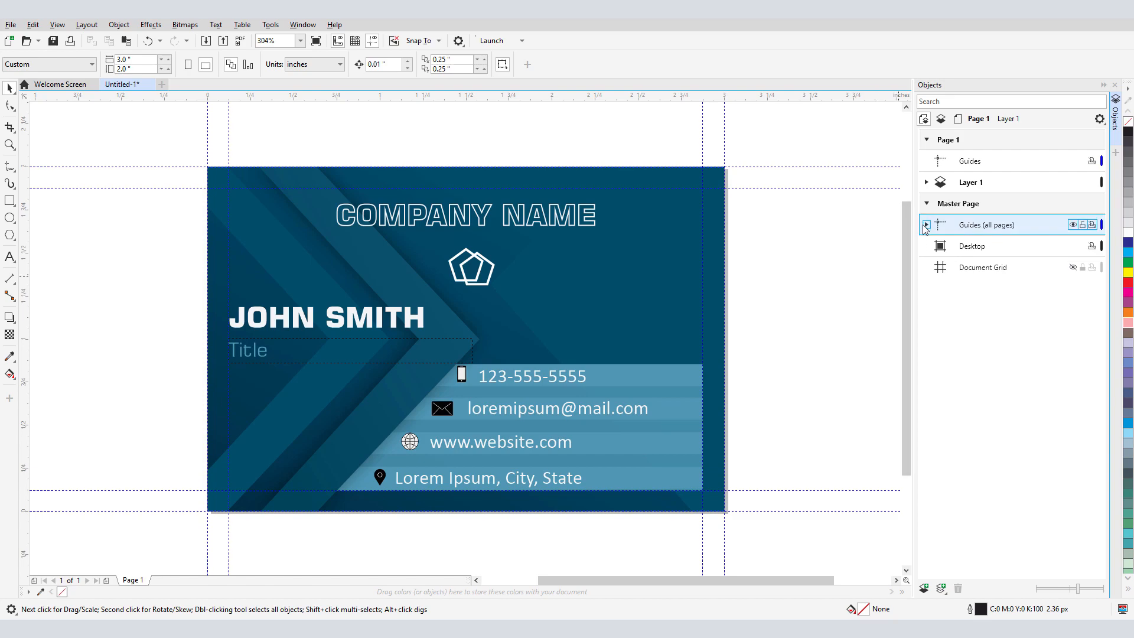
{"action": "left_click", "coordinate": [925, 225]}
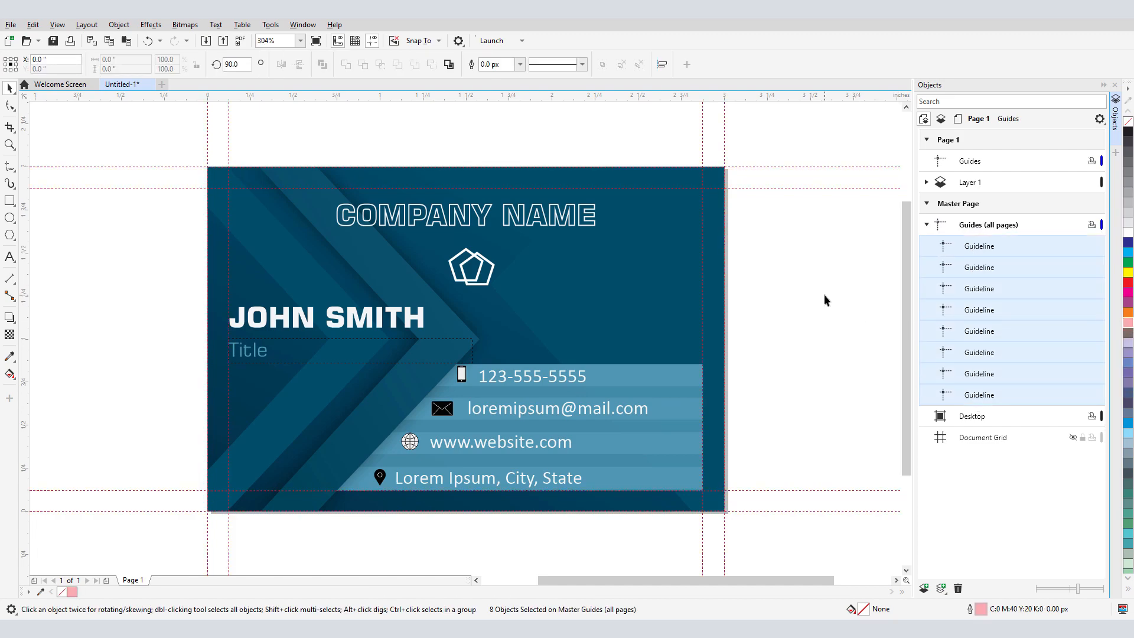
{"action": "left_click", "coordinate": [302, 24]}
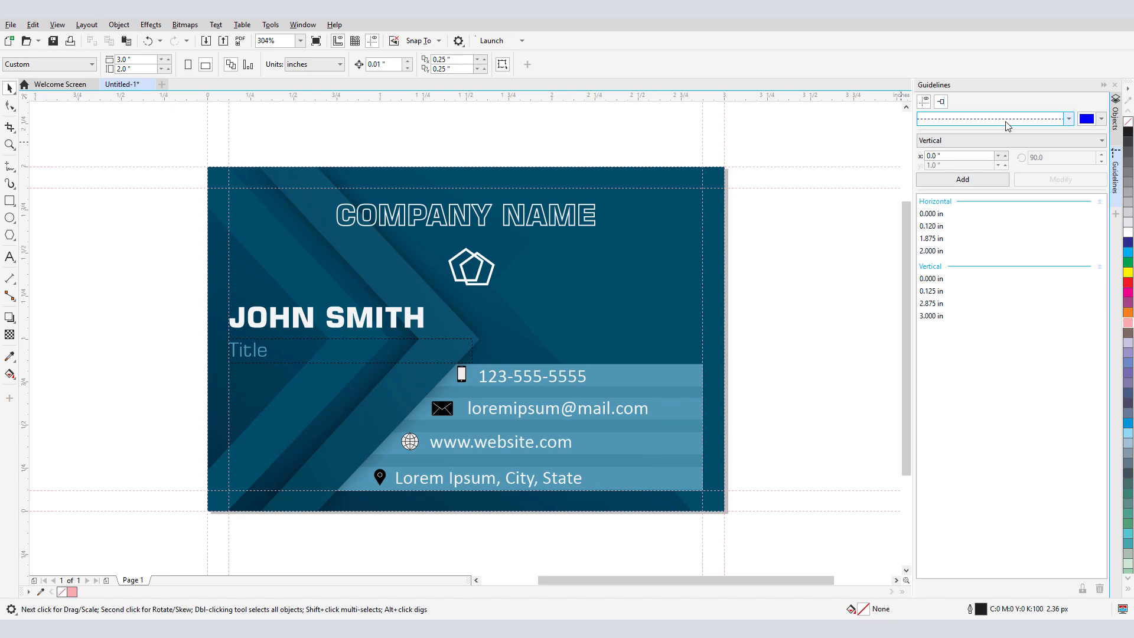
- Make new guidelines yellow and horizontal, and enter a 0.855 in position
{"action": "left_click", "coordinate": [1101, 119]}
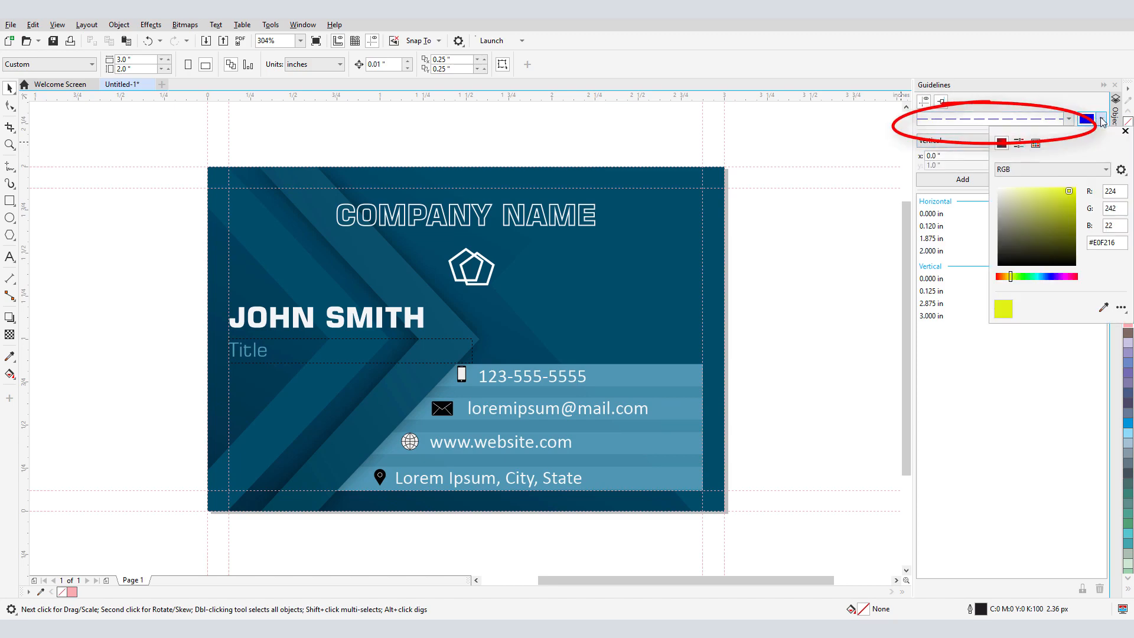
{"action": "left_click", "coordinate": [1070, 196]}
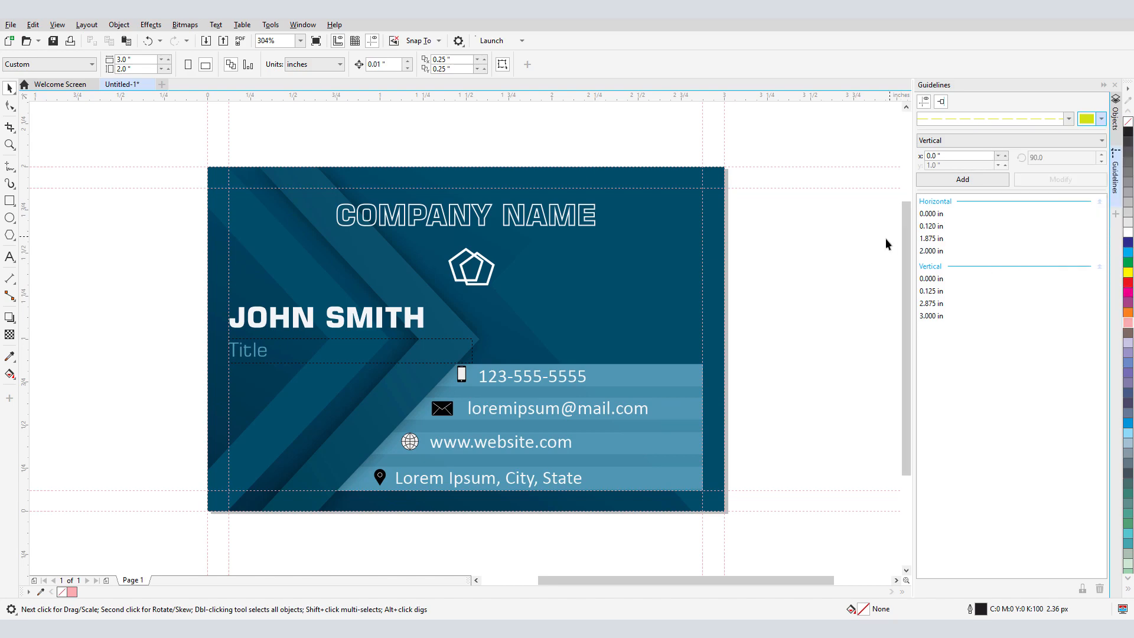
{"action": "mouse_move", "coordinate": [841, 268]}
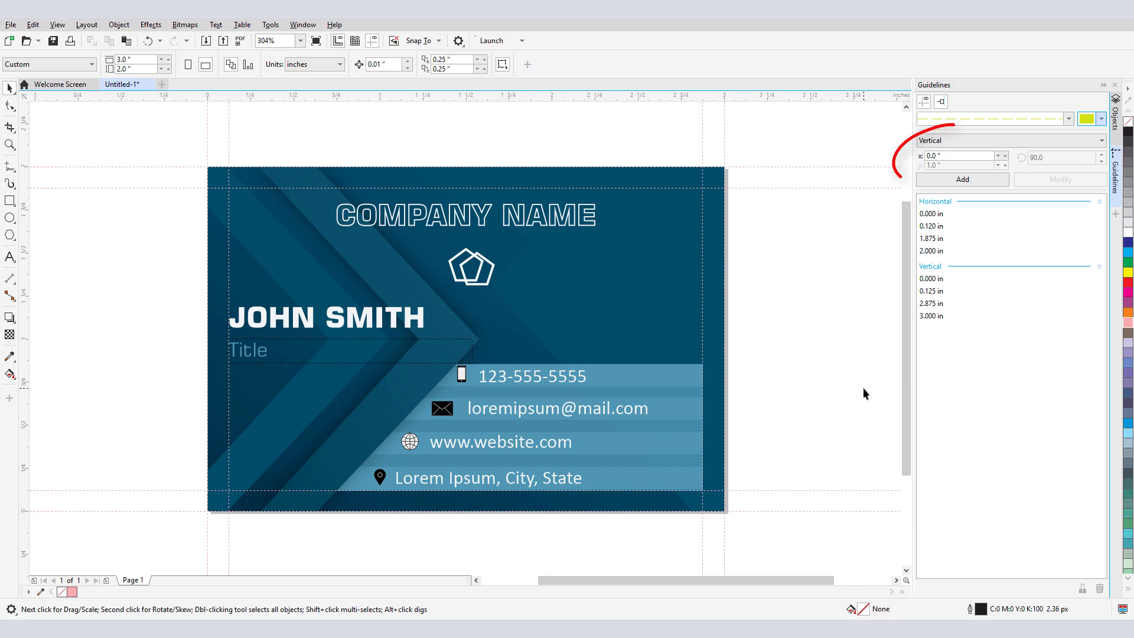
{"action": "left_click", "coordinate": [1008, 141]}
{"action": "type", "text": "0."}
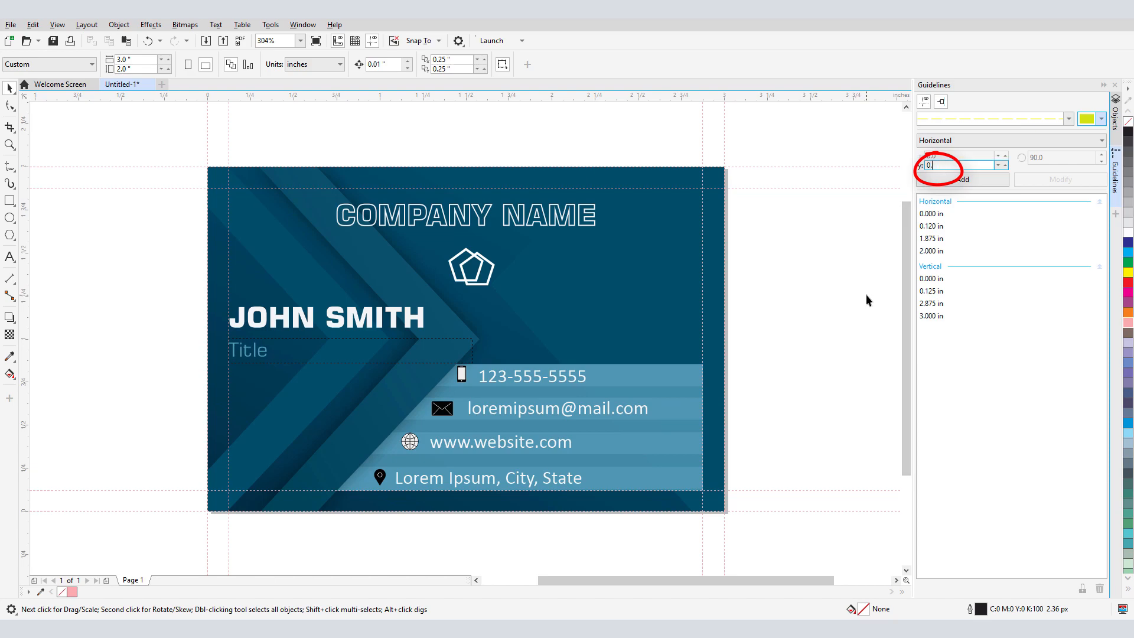
{"action": "left_click", "coordinate": [962, 179]}
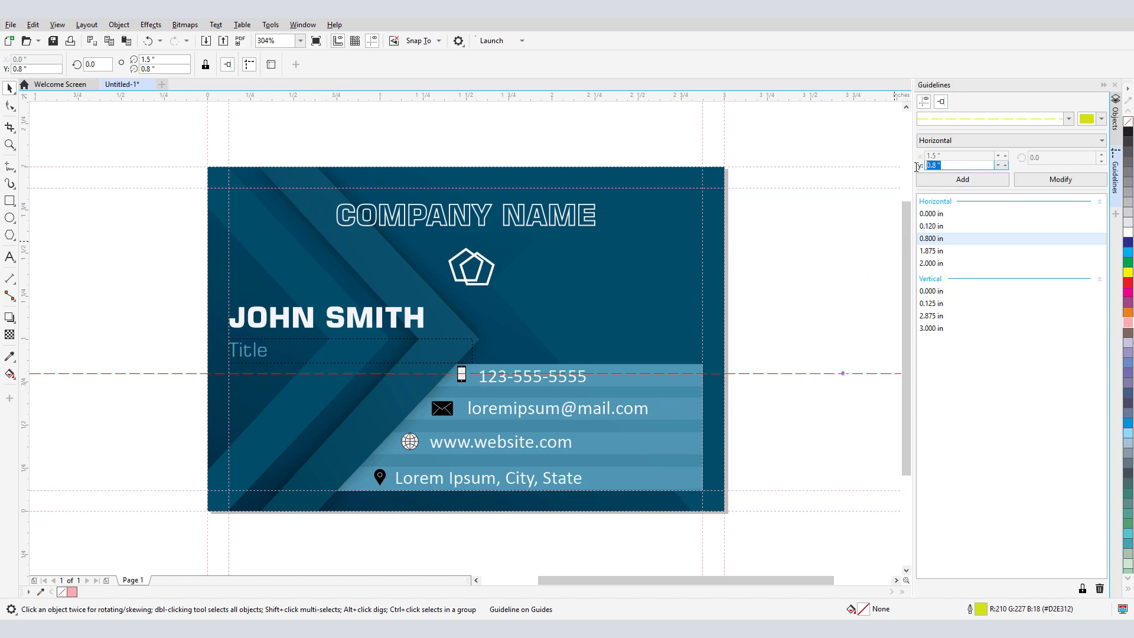
{"action": "type", "text": "0.855"}
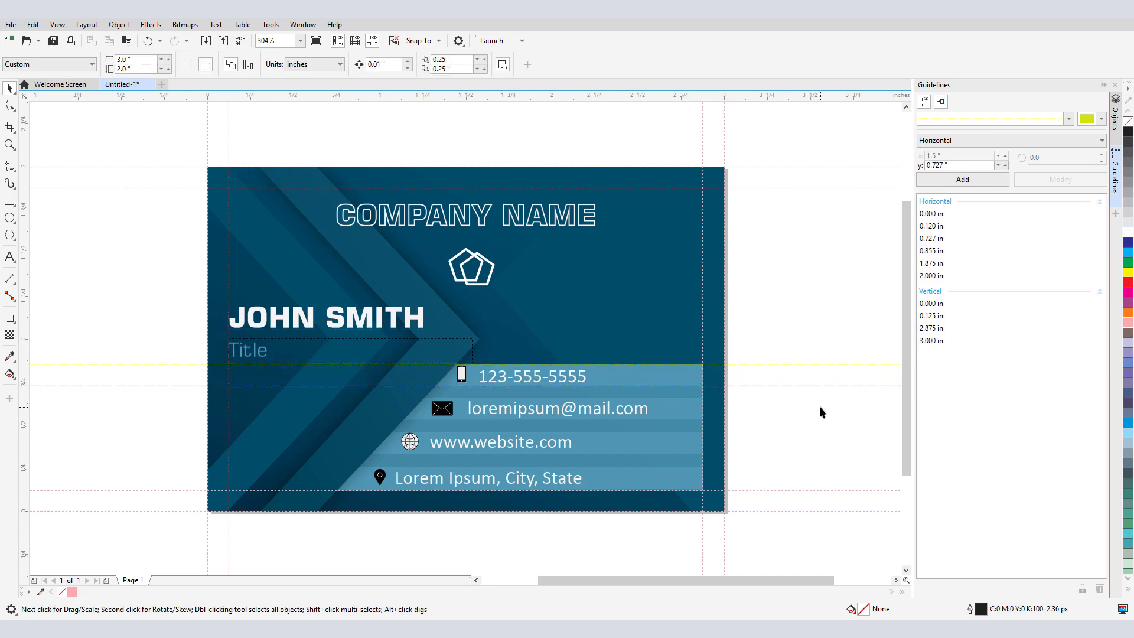
{"action": "mouse_move", "coordinate": [822, 106]}
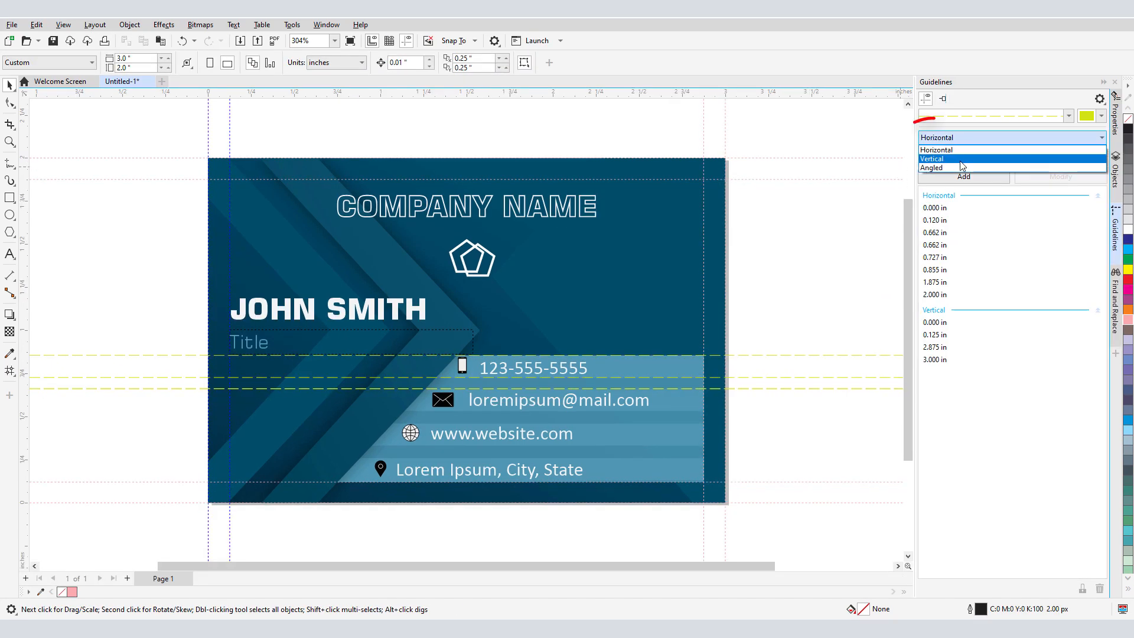
- Add angled guidelines and tilt them to about 46.6° and 132.8°, crossing at the chevron point
{"action": "left_click", "coordinate": [933, 167]}
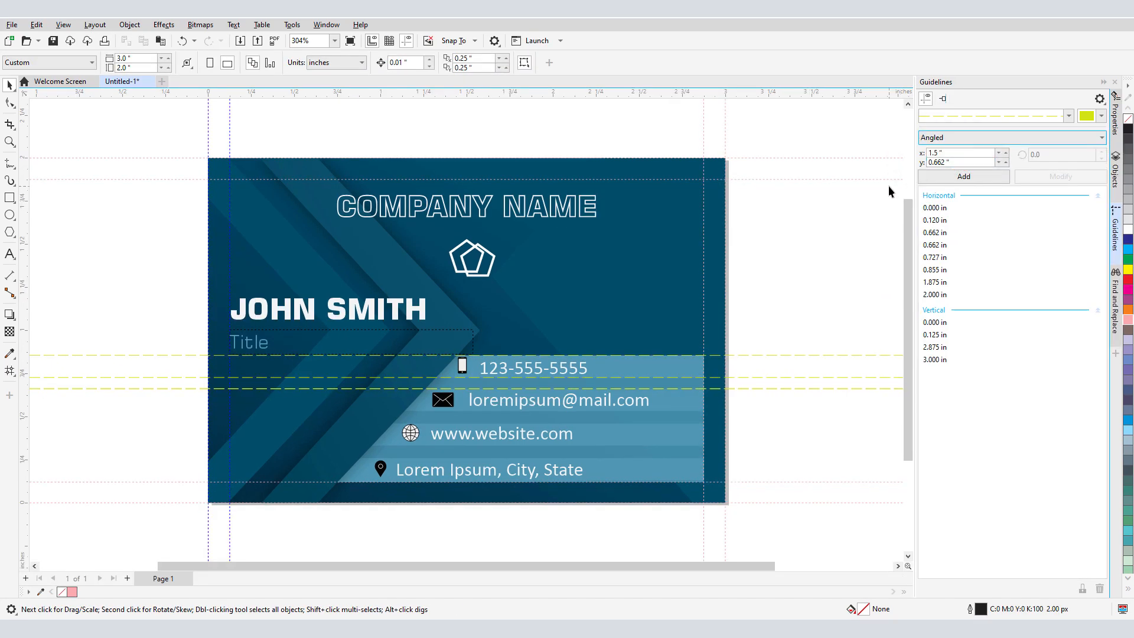
{"action": "left_click", "coordinate": [962, 176]}
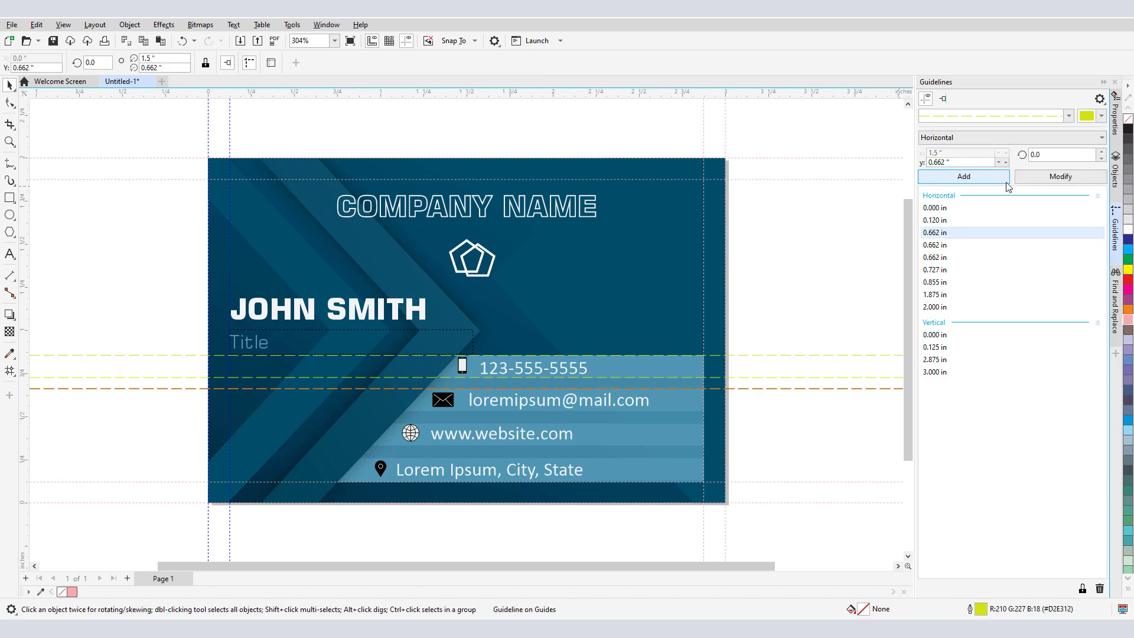
{"action": "left_click", "coordinate": [1062, 154]}
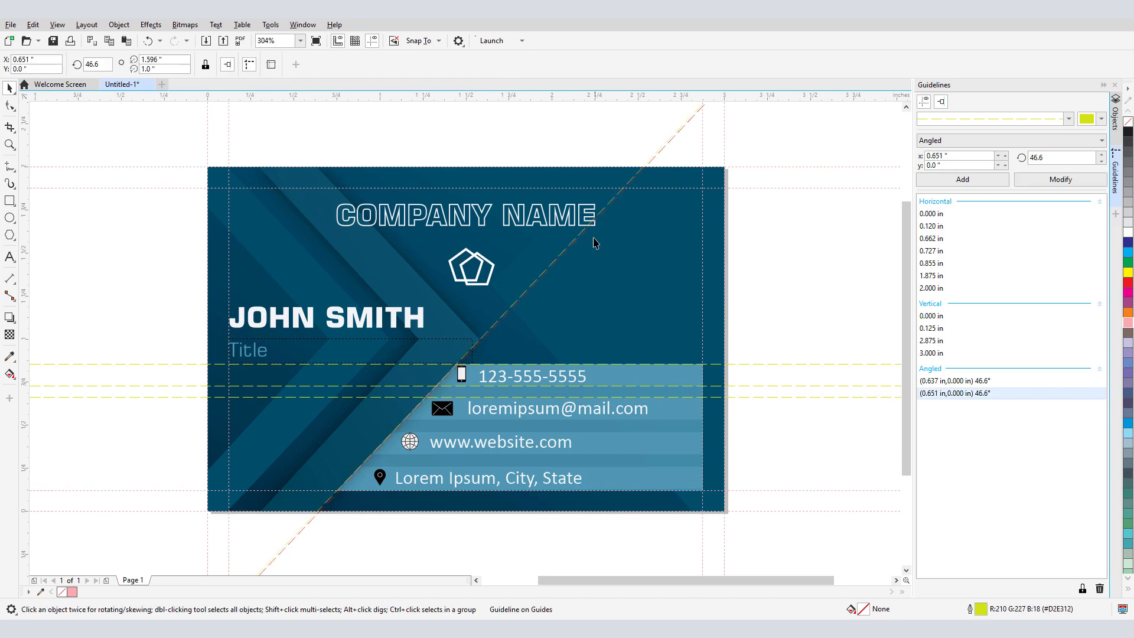
{"action": "left_click_drag", "start_coordinate": [593, 242], "coordinate": [609, 237]}
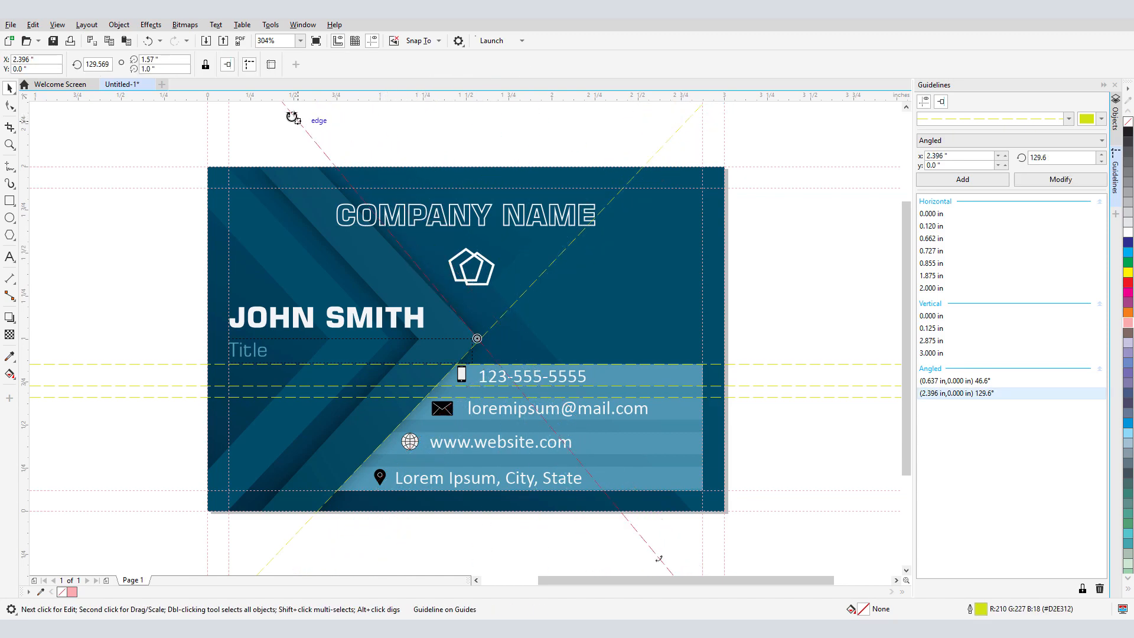
{"action": "left_click_drag", "start_coordinate": [293, 118], "coordinate": [270, 114]}
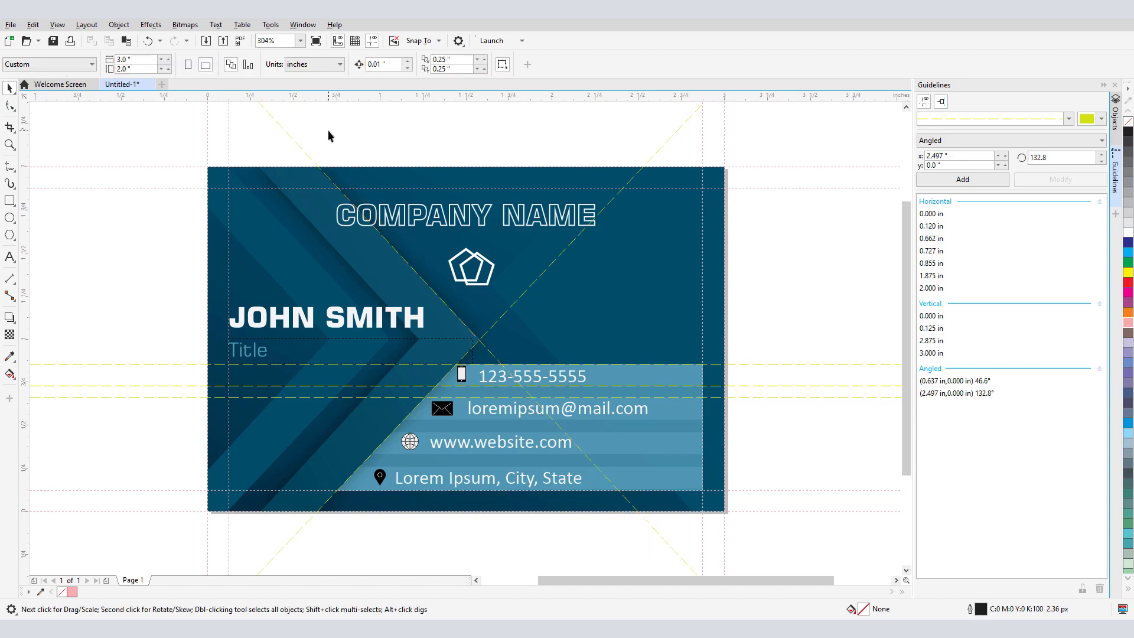
{"action": "left_click", "coordinate": [983, 393]}
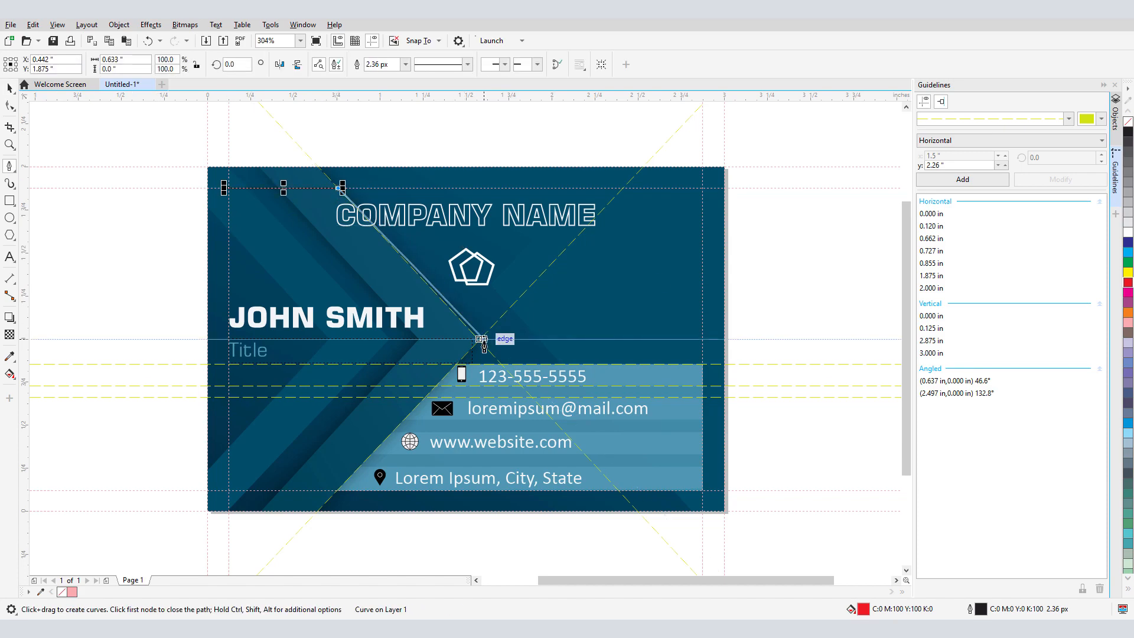
- Draw a line snapping along the top guideline and down the angled guideline
{"action": "left_click_drag", "start_coordinate": [480, 340], "coordinate": [224, 238]}
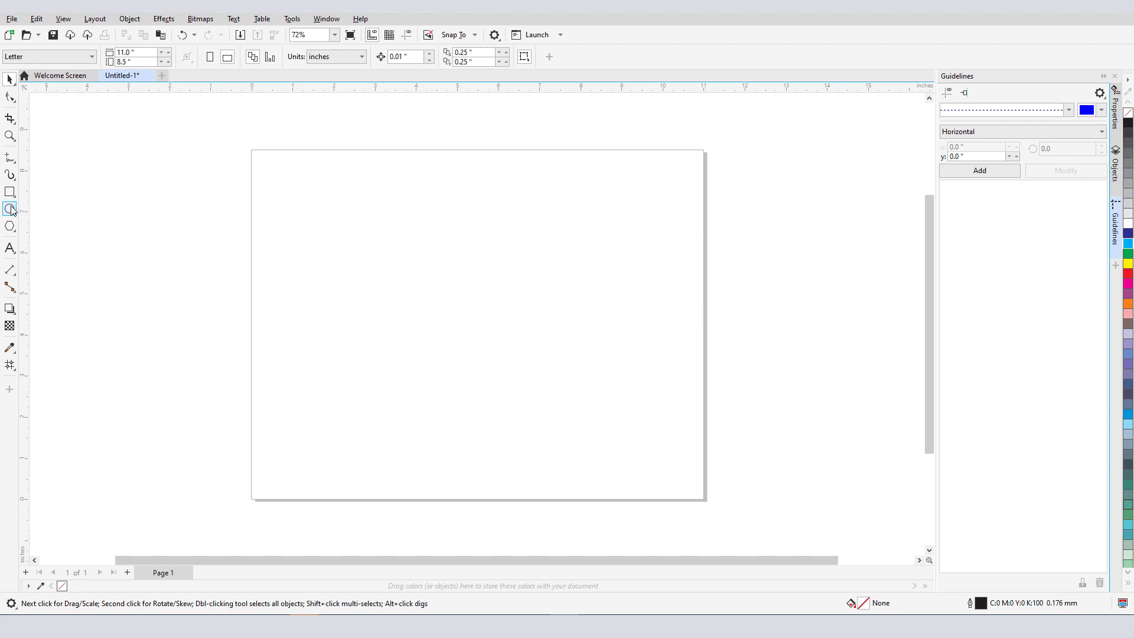
- Draw a large ellipse, convert it to a custom guideline, and draw rectangles on the page
{"action": "left_click_drag", "start_coordinate": [300, 206], "coordinate": [667, 464]}
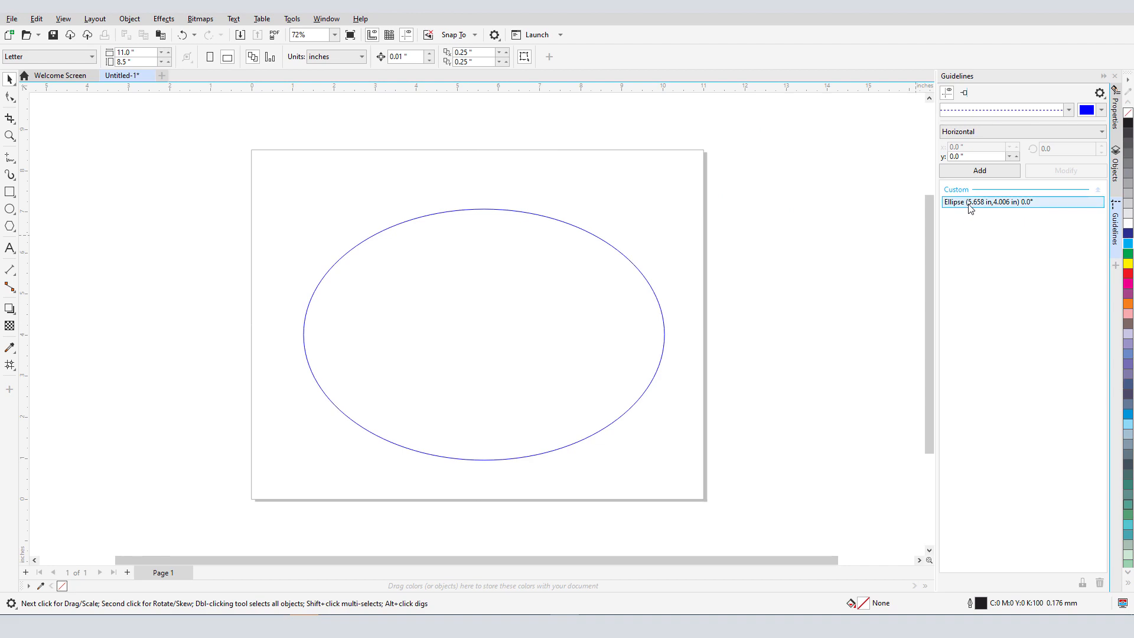
{"action": "left_click", "coordinate": [483, 334]}
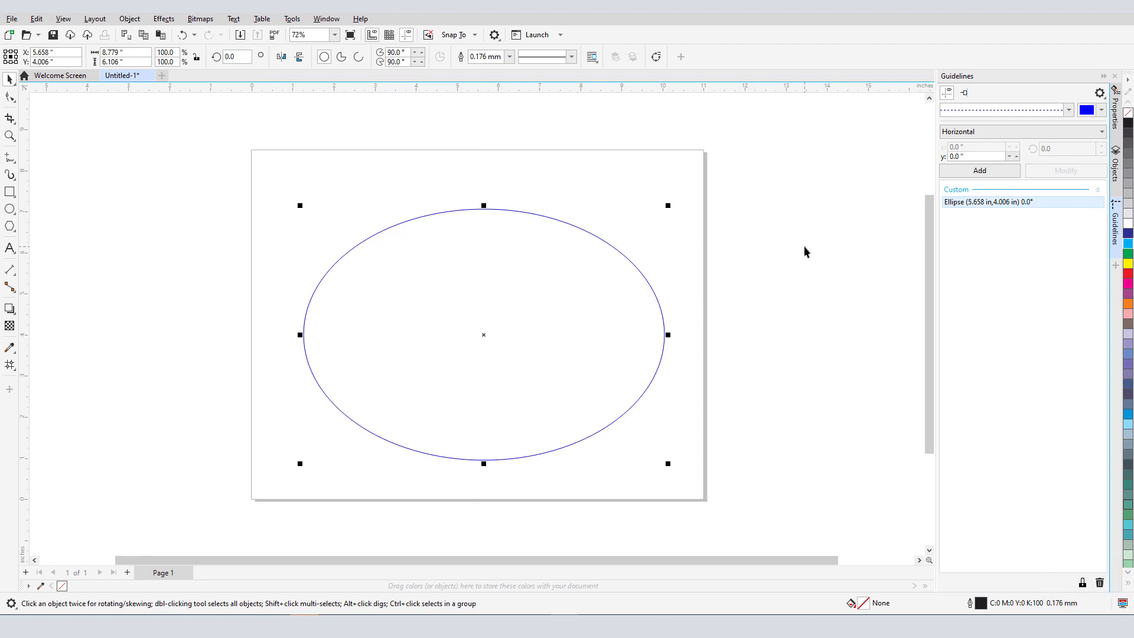
{"action": "left_click_drag", "start_coordinate": [514, 360], "coordinate": [566, 452]}
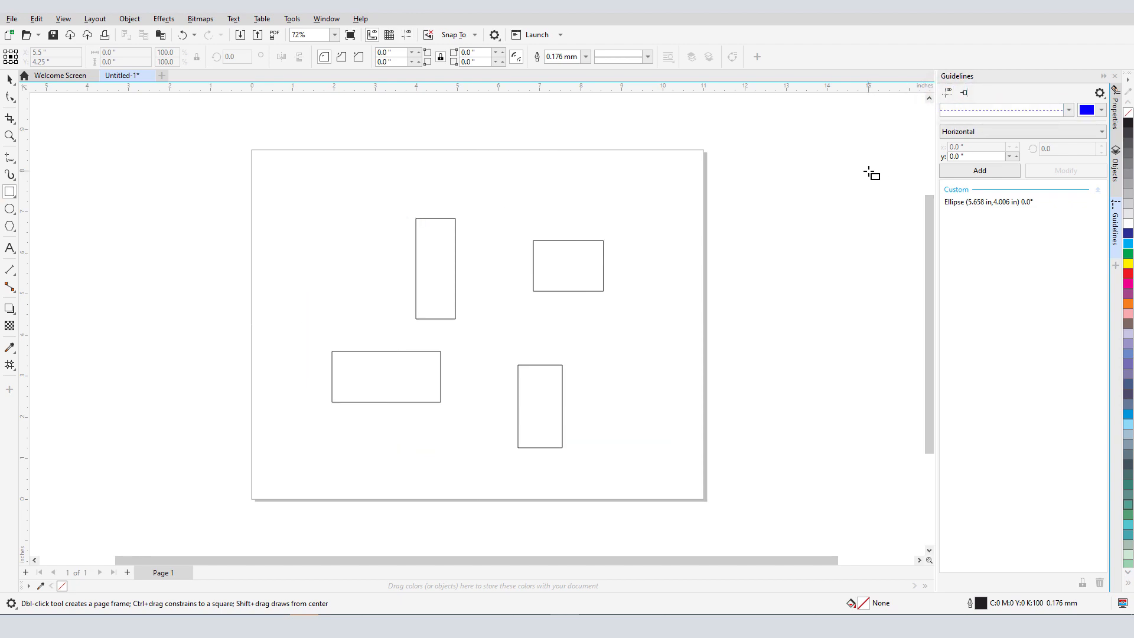
{"action": "left_click", "coordinate": [202, 75]}
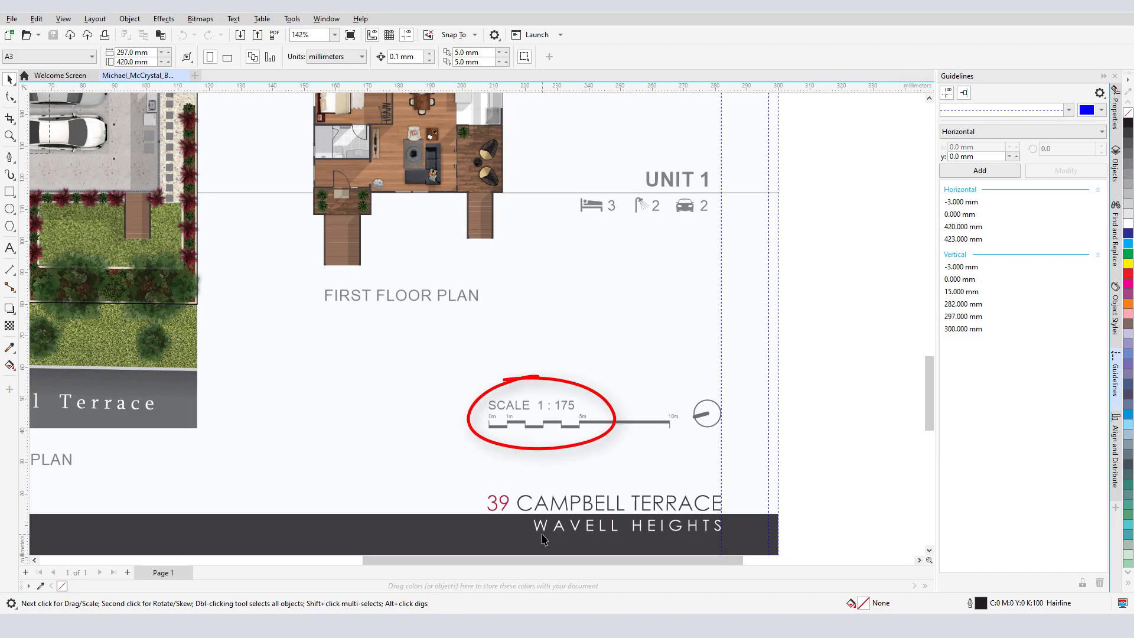
- In the Rulers options, edit the scale so the world distance is 175 millimetres
{"action": "left_click", "coordinate": [94, 18]}
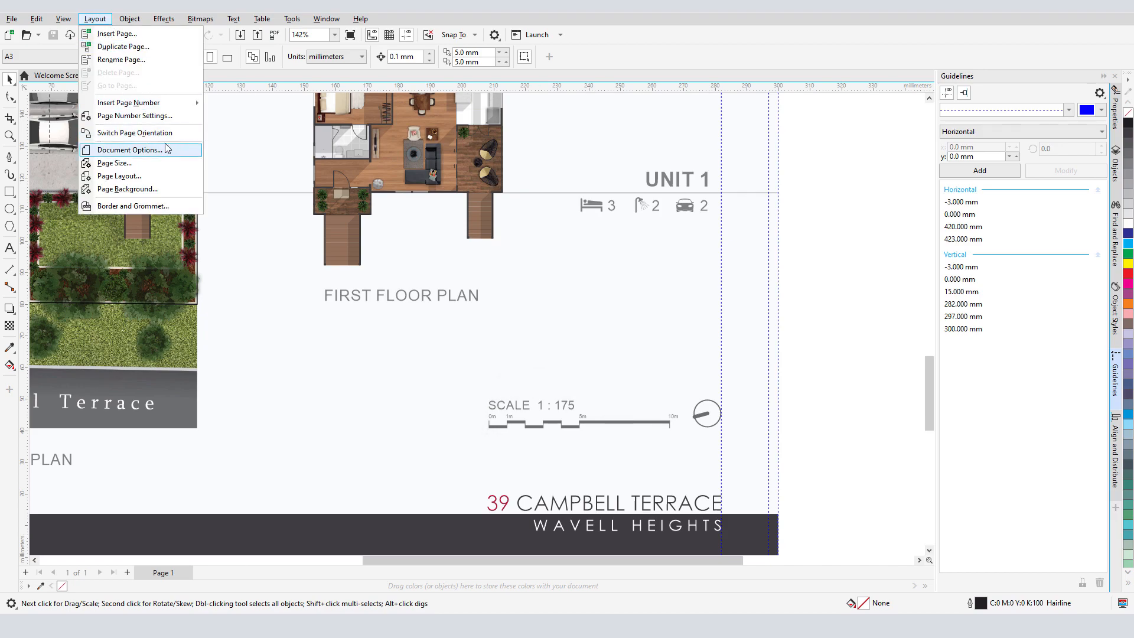
{"action": "left_click", "coordinate": [128, 150]}
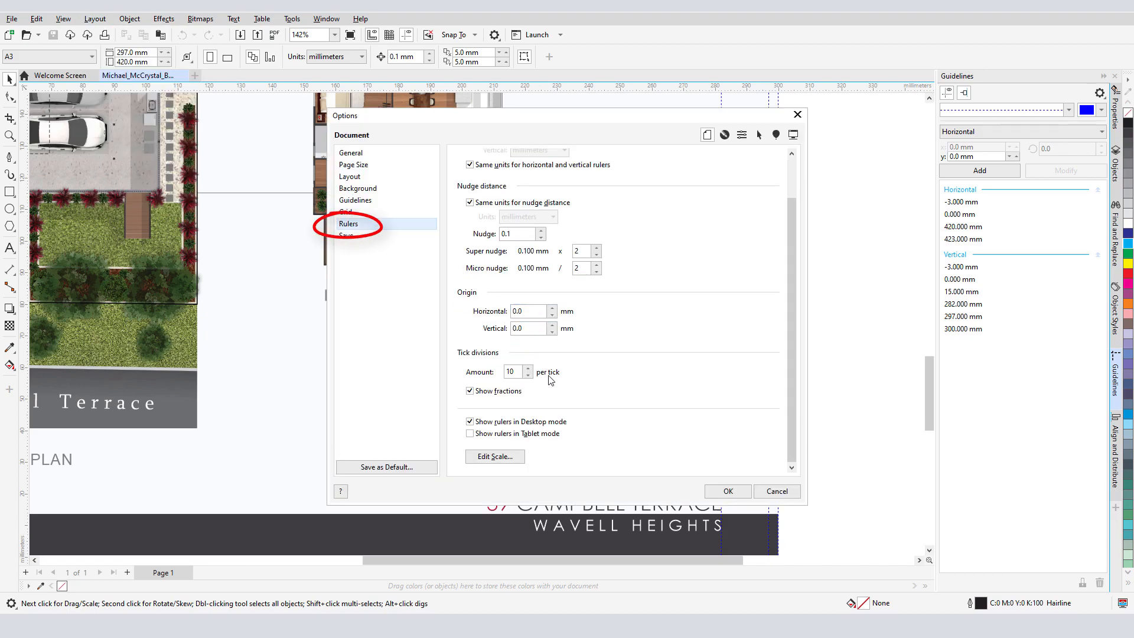
{"action": "left_click", "coordinate": [494, 456]}
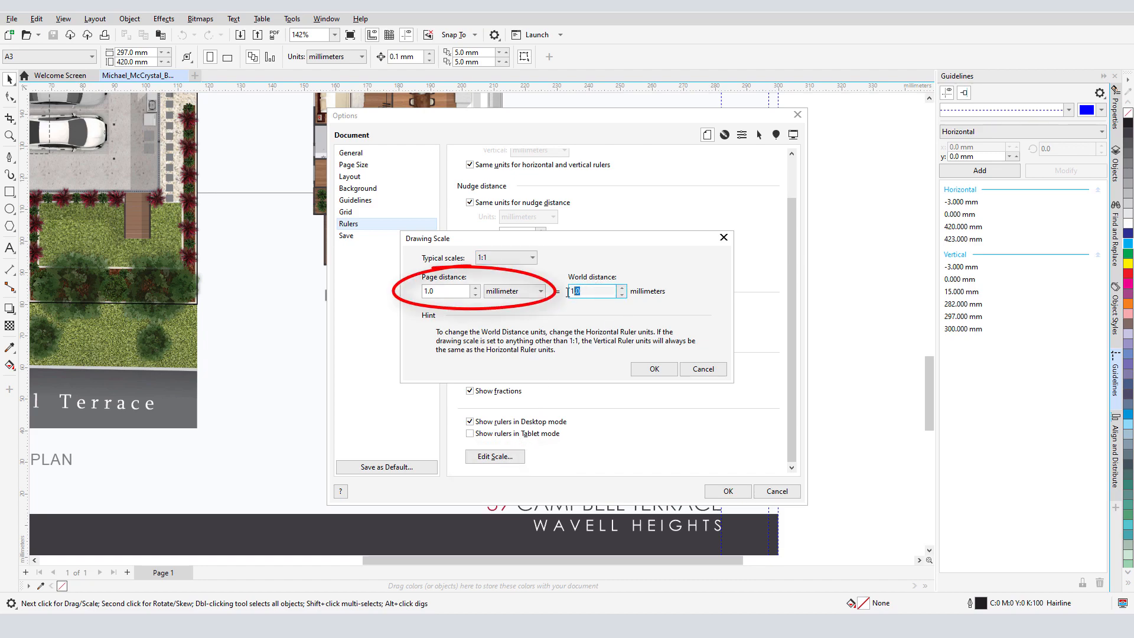
{"action": "type", "text": "175"}
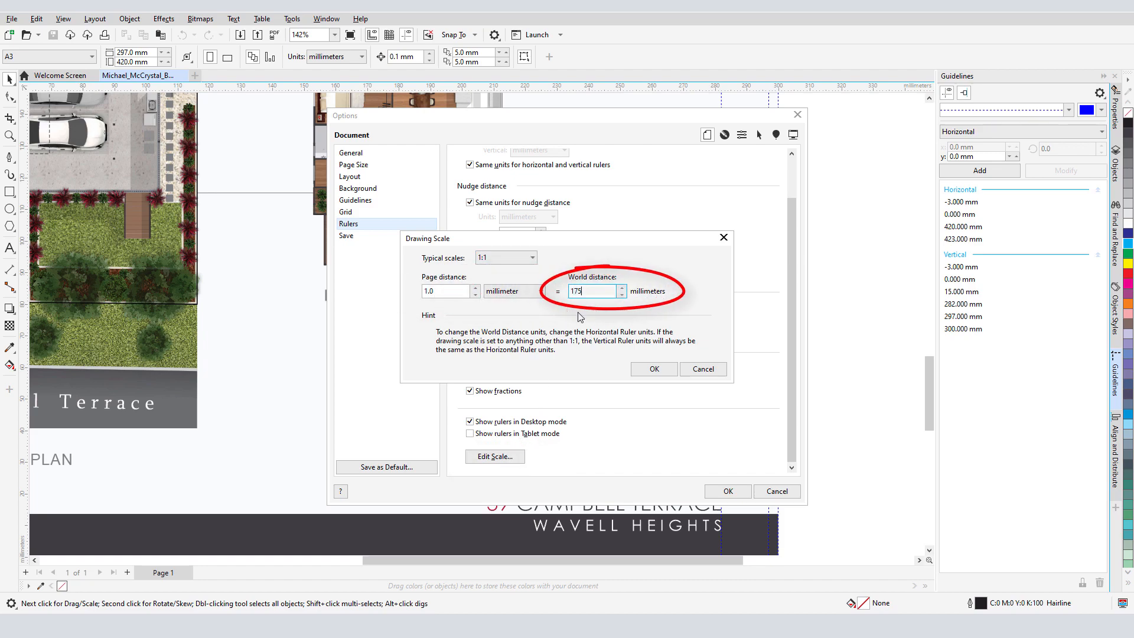
{"action": "left_click", "coordinate": [652, 369]}
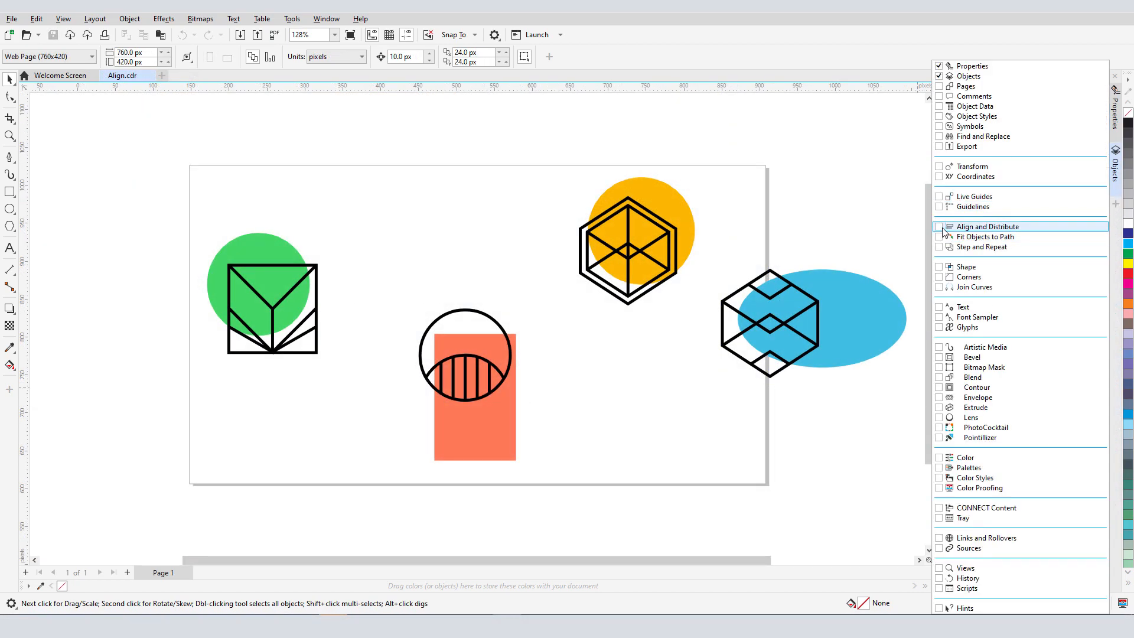
- Select all four groups, align their tops and distribute their centres horizontally
{"action": "left_click", "coordinate": [986, 226]}
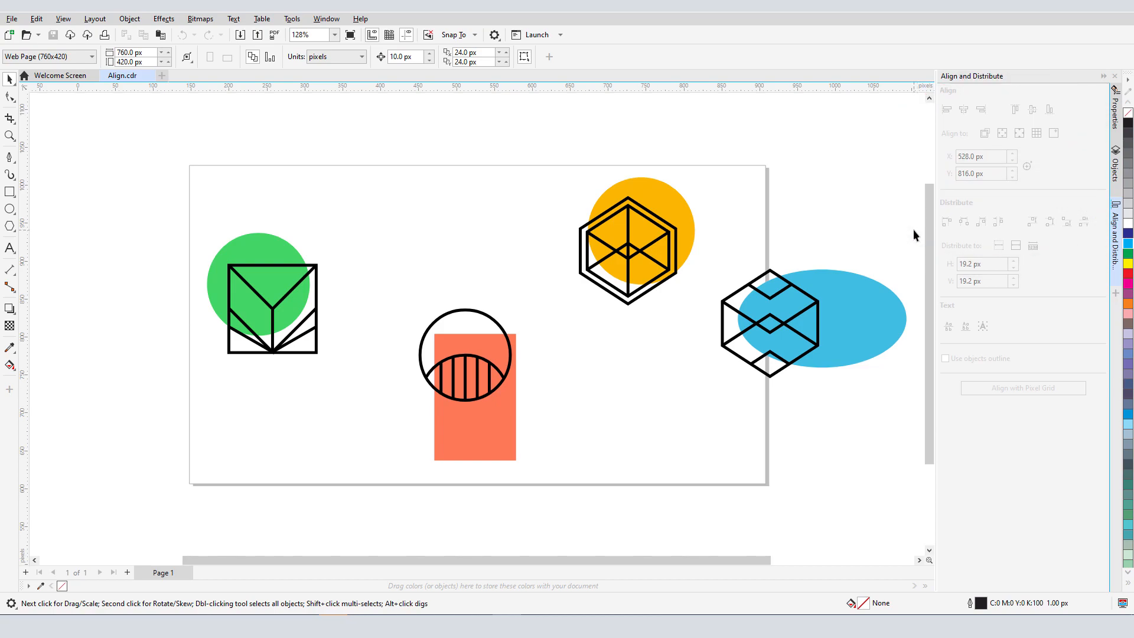
{"action": "mouse_move", "coordinate": [447, 354]}
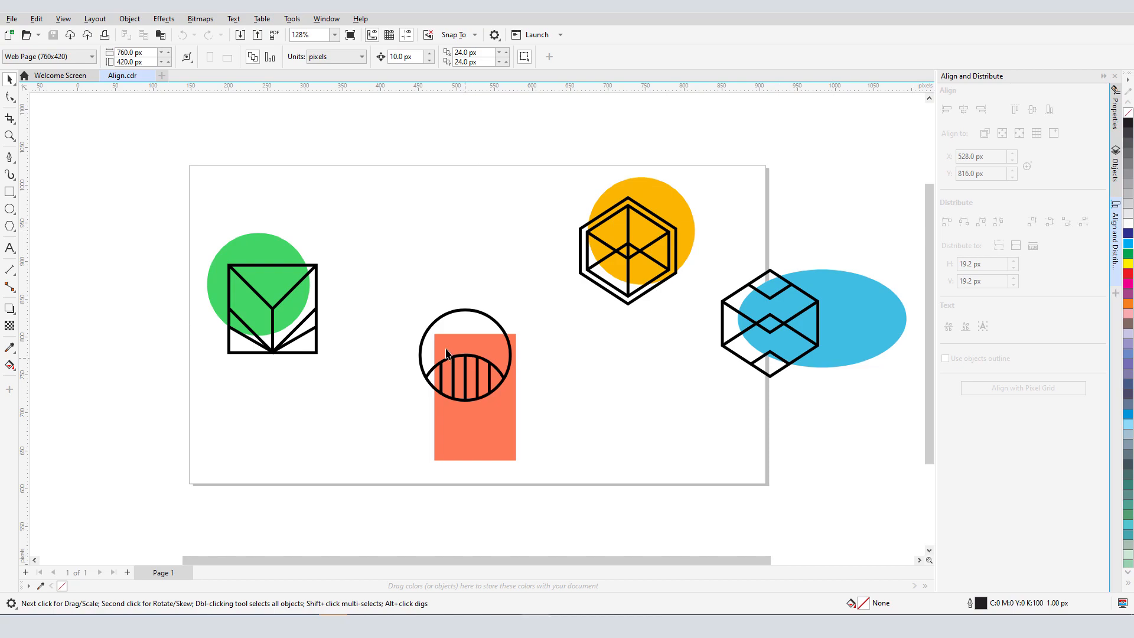
{"action": "key", "text": "ctrl+a"}
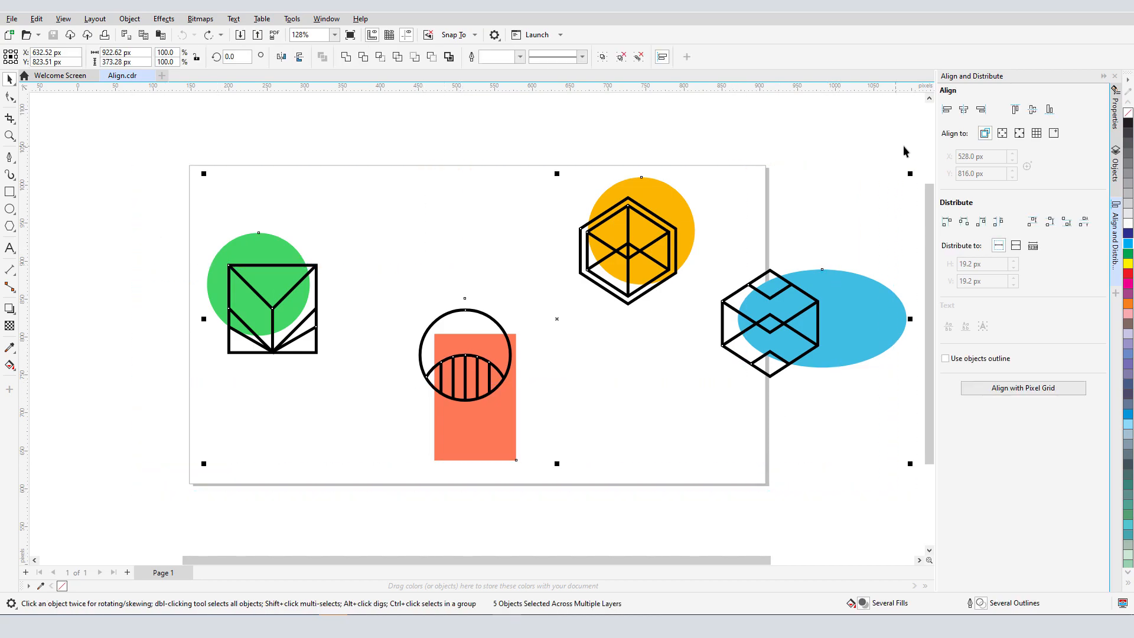
{"action": "left_click", "coordinate": [1031, 109]}
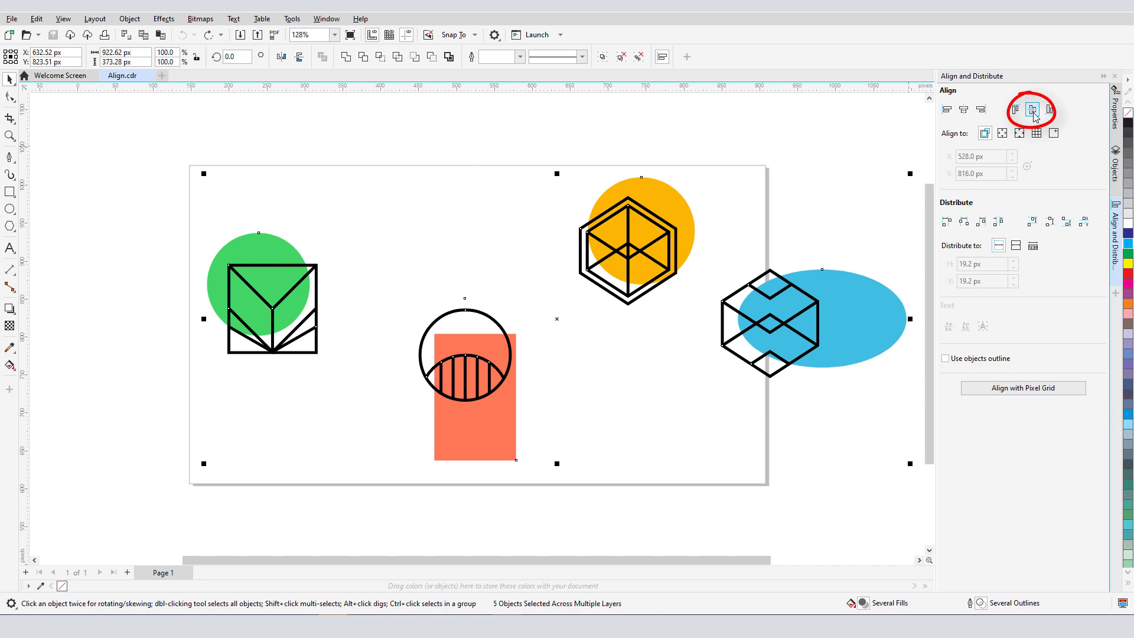
{"action": "left_click", "coordinate": [1014, 109]}
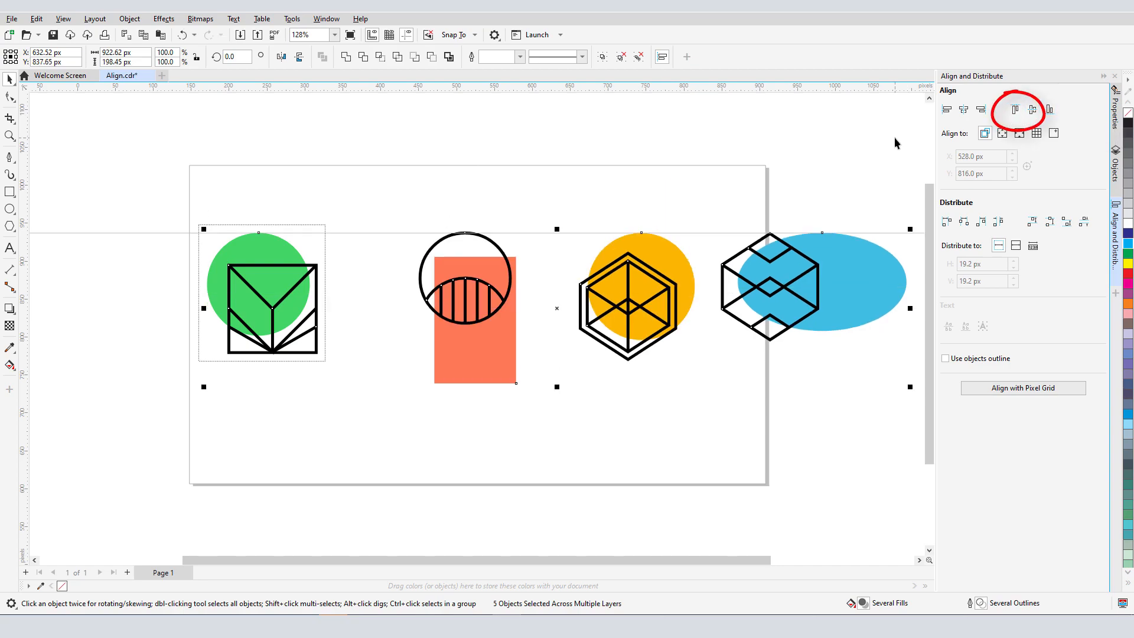
{"action": "left_click", "coordinate": [1014, 110]}
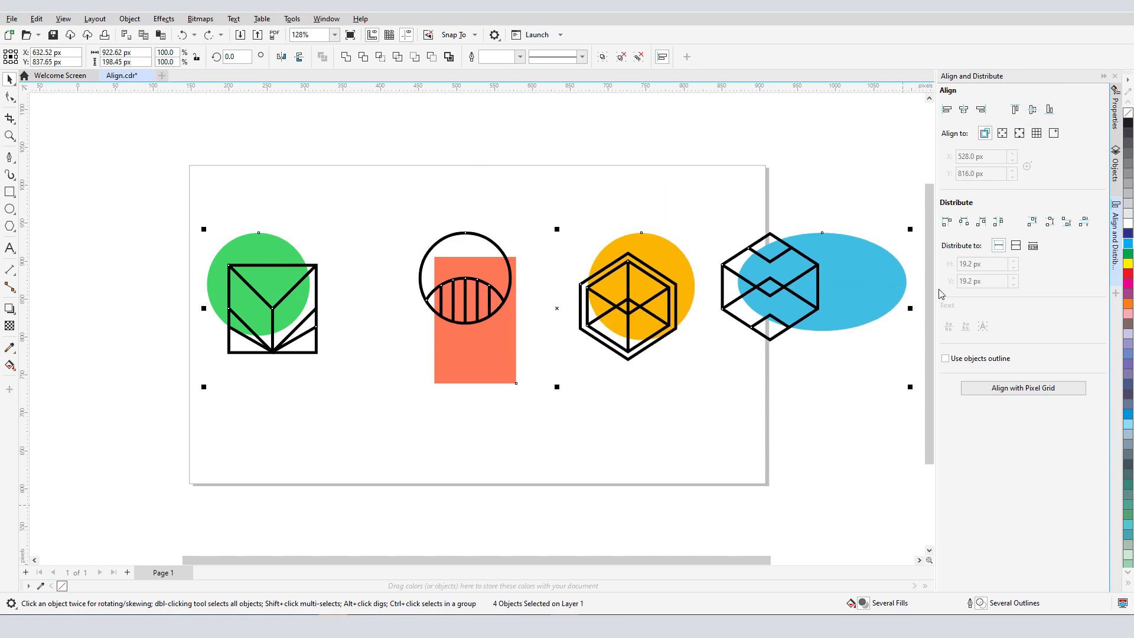
{"action": "left_click", "coordinate": [964, 222]}
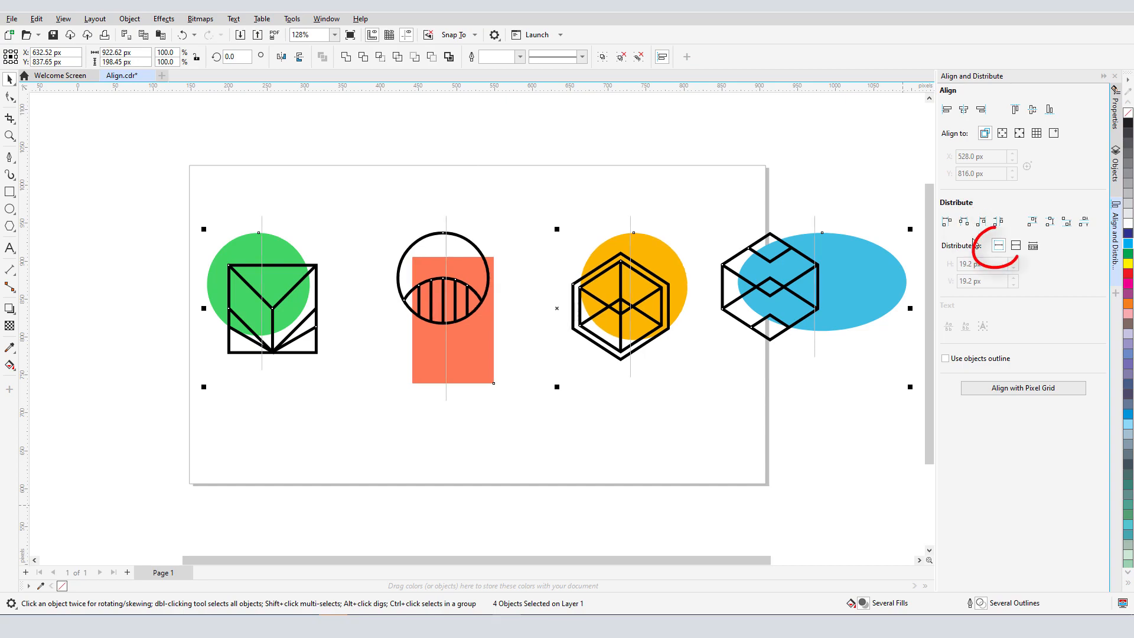
{"action": "mouse_move", "coordinate": [974, 242]}
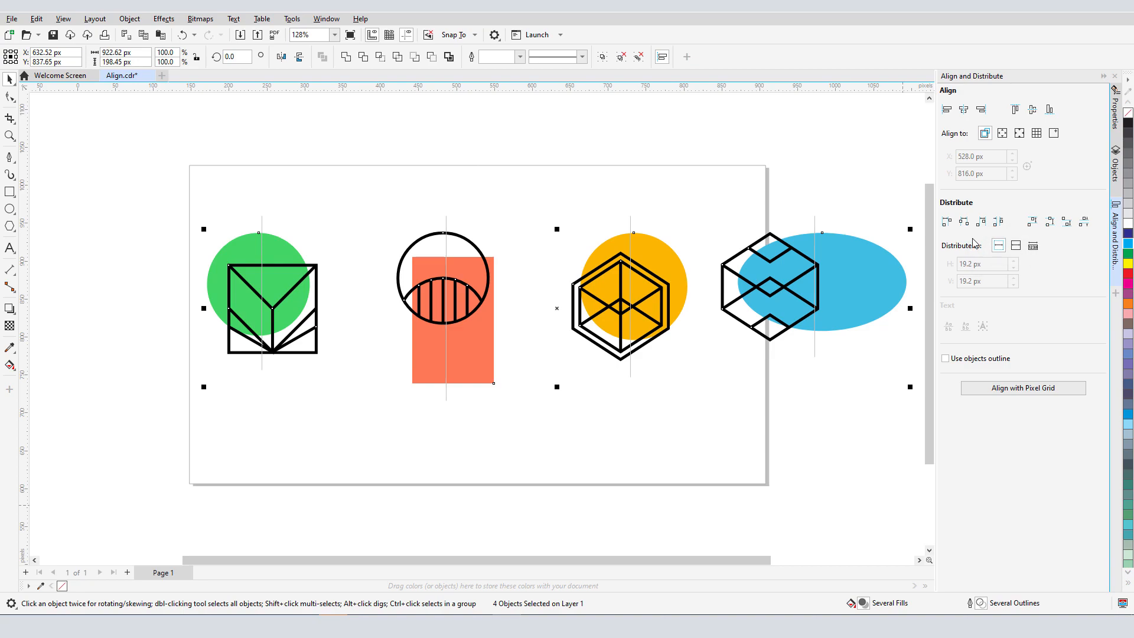
- Distribute the groups across the page extent and align their bottoms to a picked point
{"action": "left_click", "coordinate": [1016, 245]}
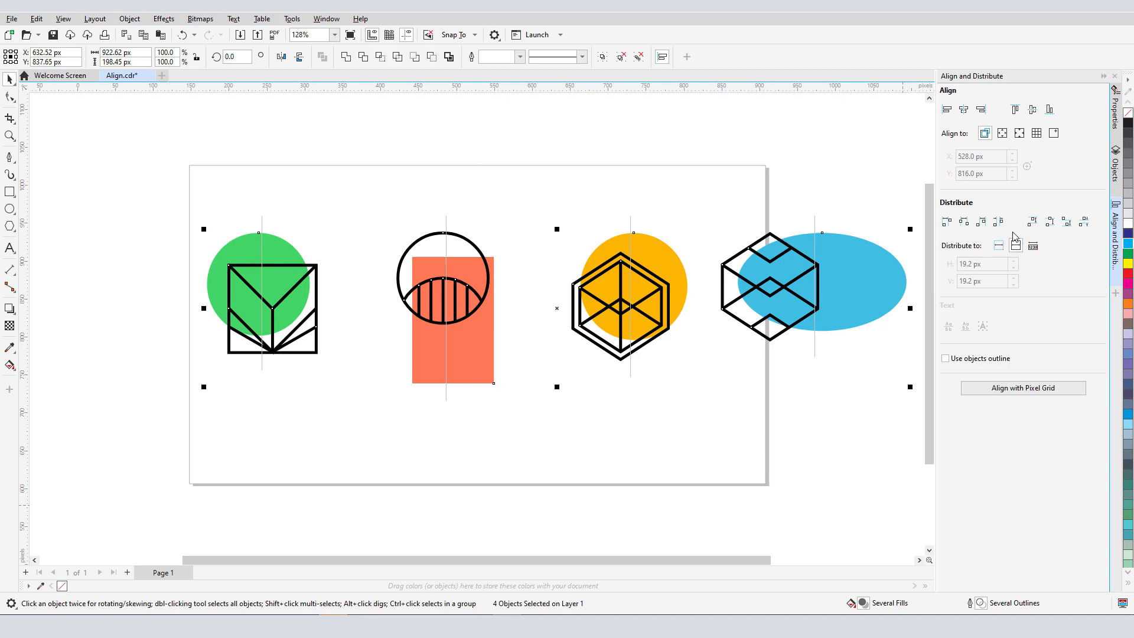
{"action": "left_click", "coordinate": [980, 222]}
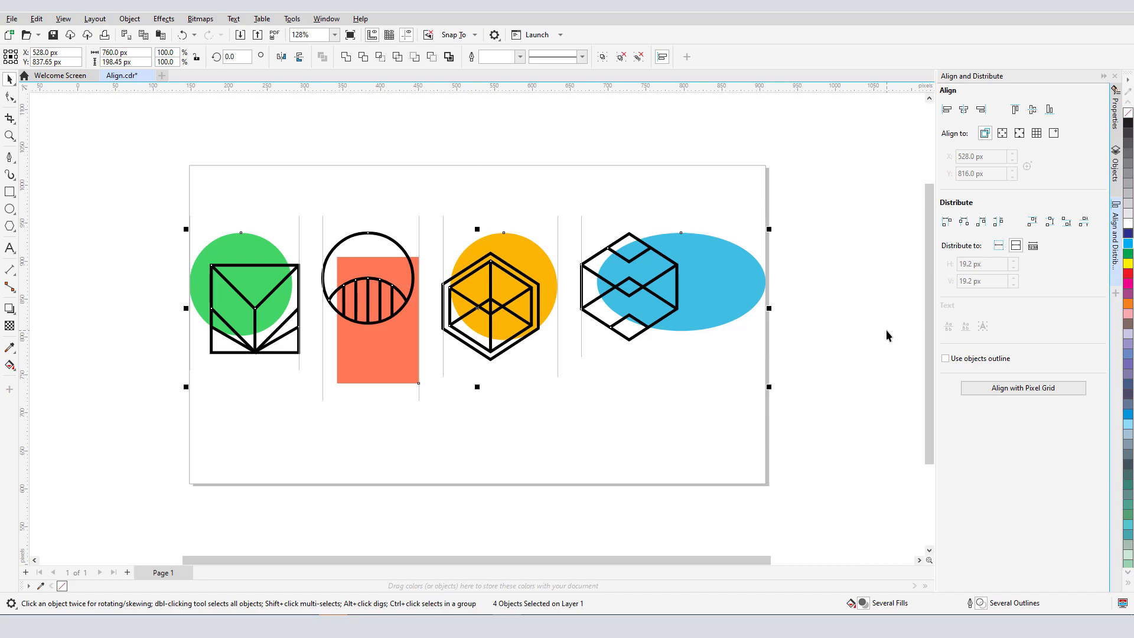
{"action": "left_click", "coordinate": [1025, 165]}
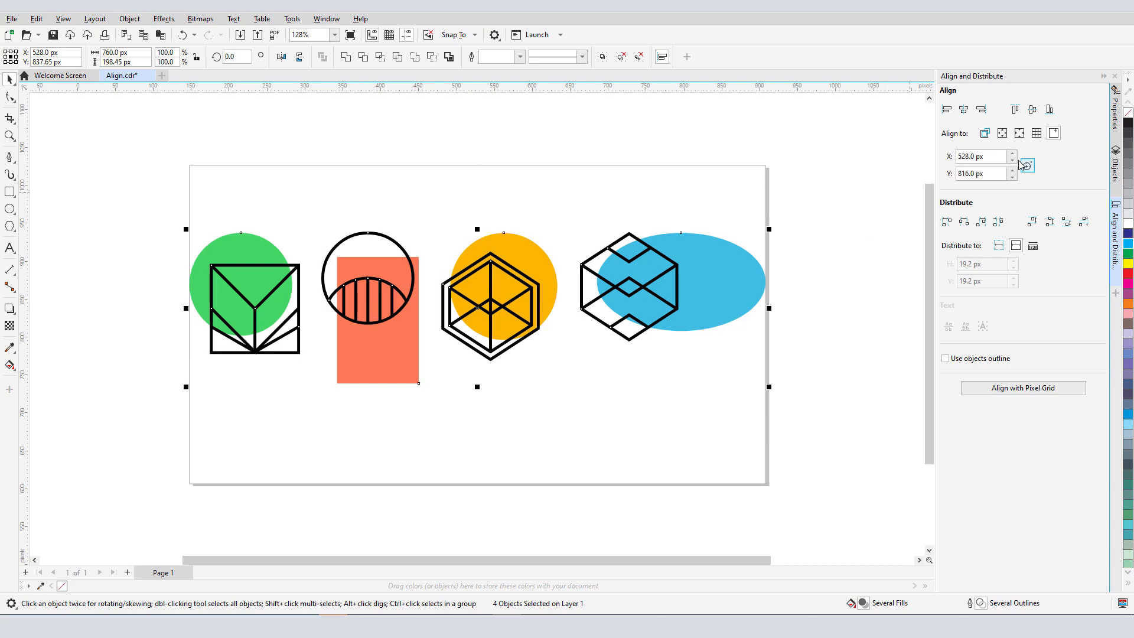
{"action": "left_click", "coordinate": [1019, 133]}
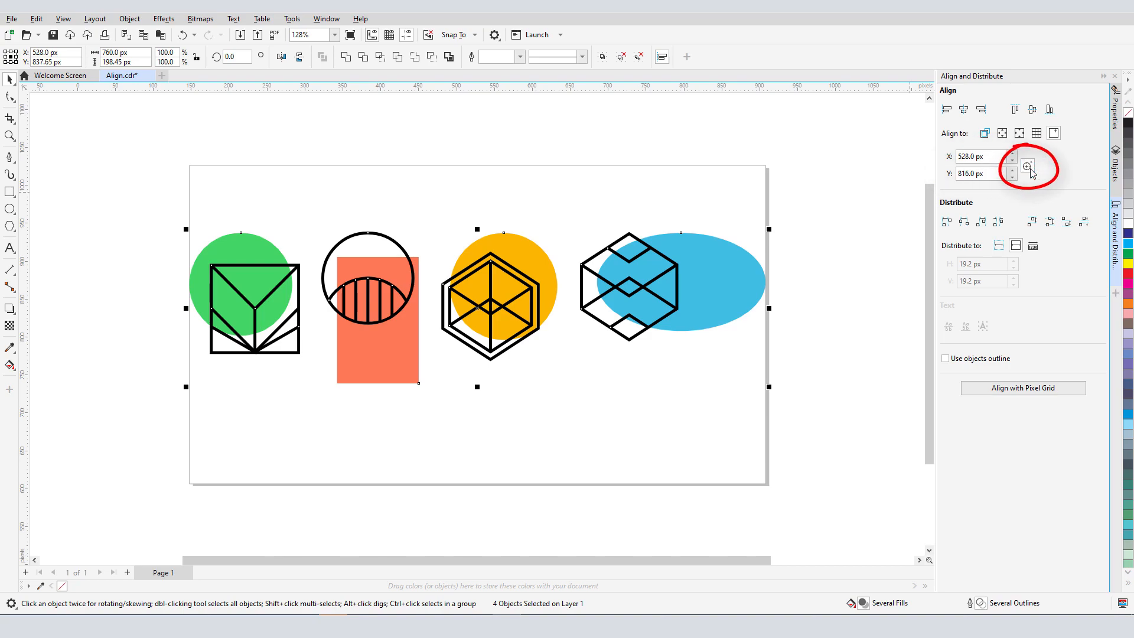
{"action": "left_click", "coordinate": [1025, 165]}
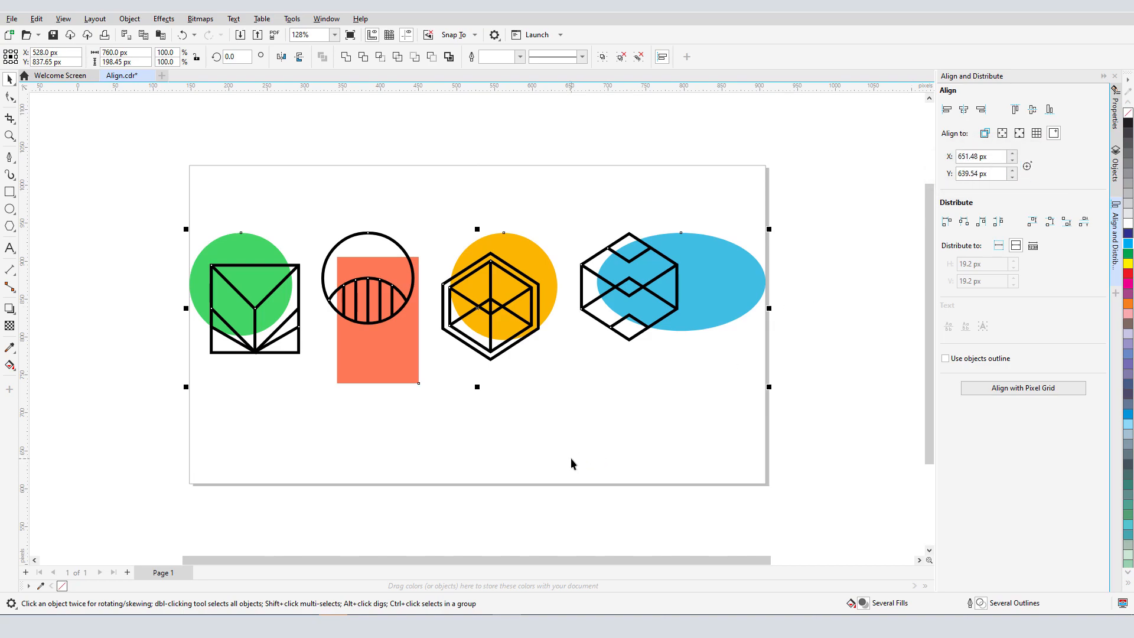
{"action": "left_click", "coordinate": [1049, 110]}
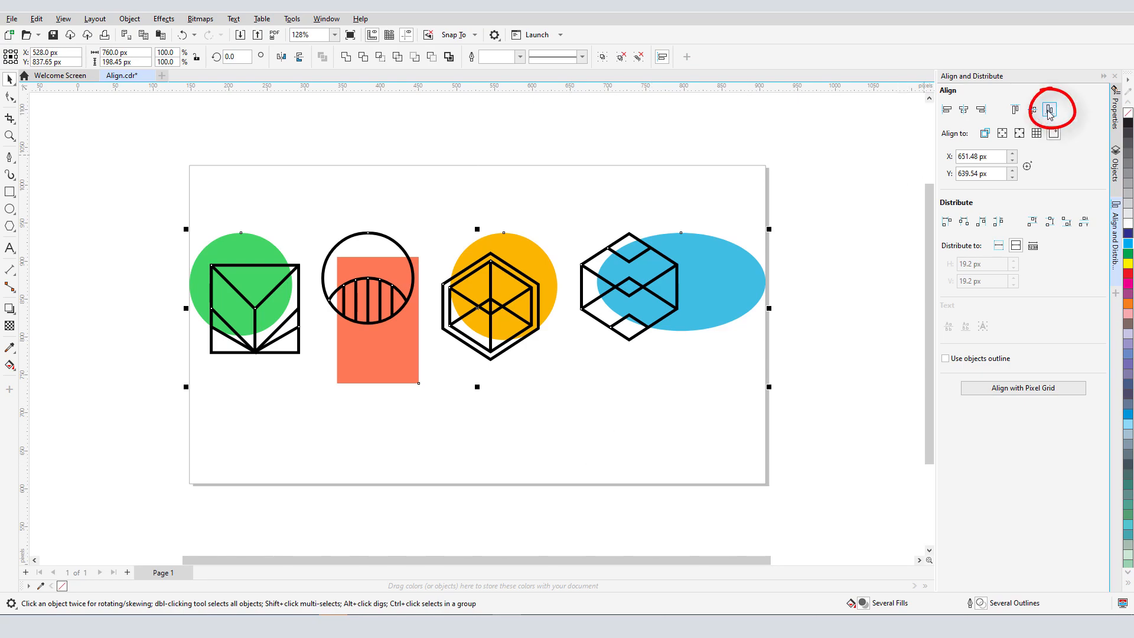
{"action": "left_click", "coordinate": [1048, 109]}
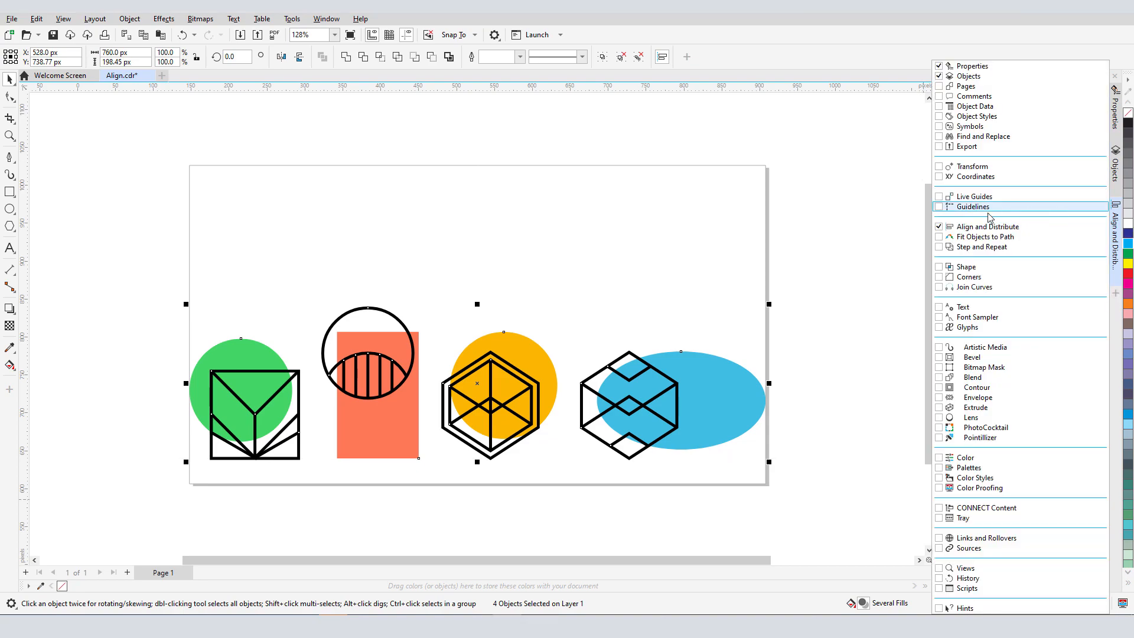
- Open Live Guides, draw a test rectangle, change the alignment guide mode, then undo
{"action": "left_click", "coordinate": [971, 206]}
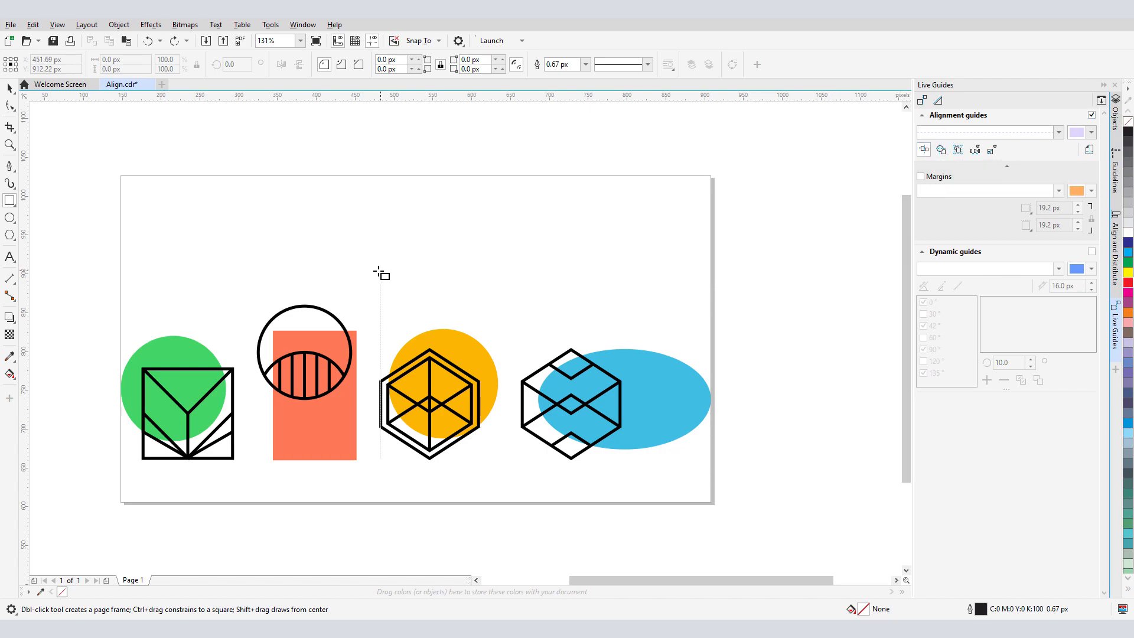
{"action": "left_click_drag", "start_coordinate": [375, 272], "coordinate": [488, 285]}
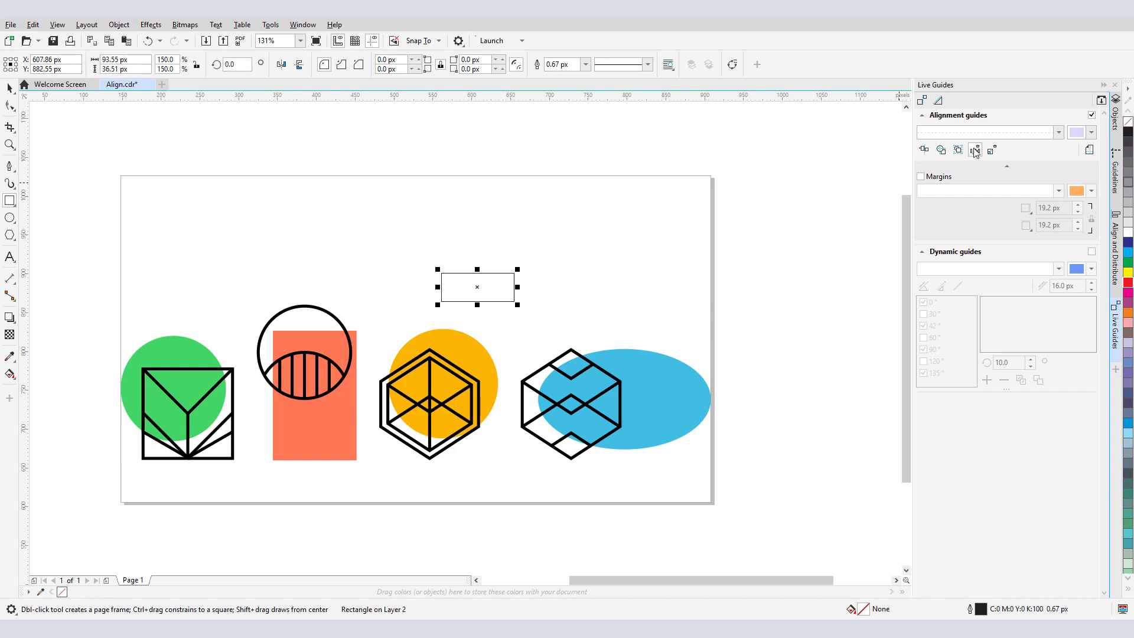
{"action": "left_click", "coordinate": [991, 149]}
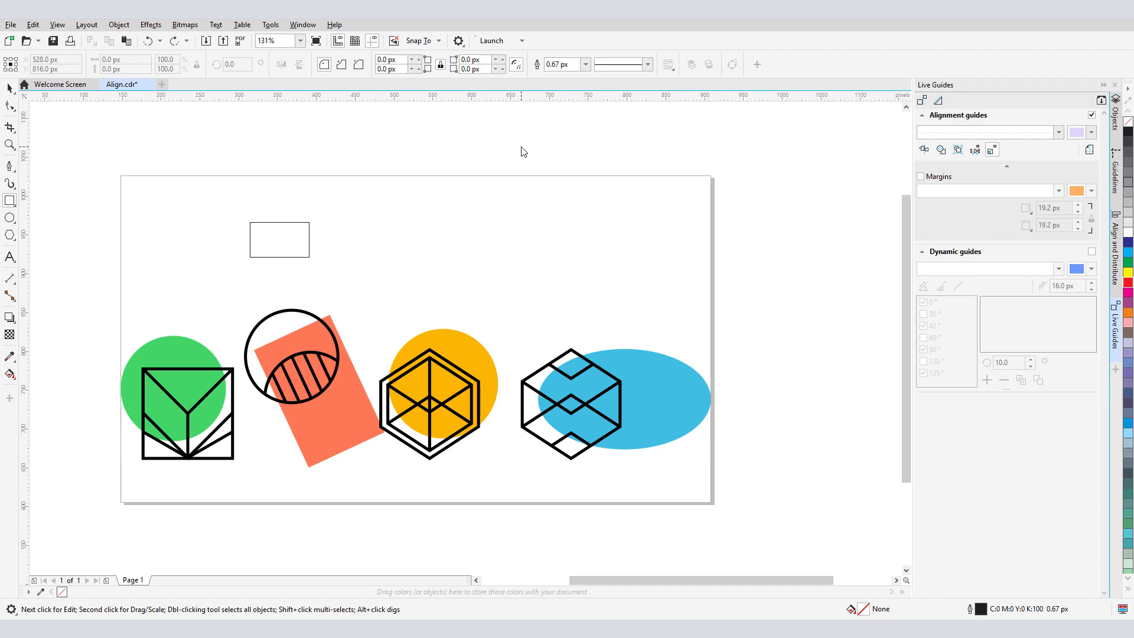
{"action": "left_click", "coordinate": [279, 239]}
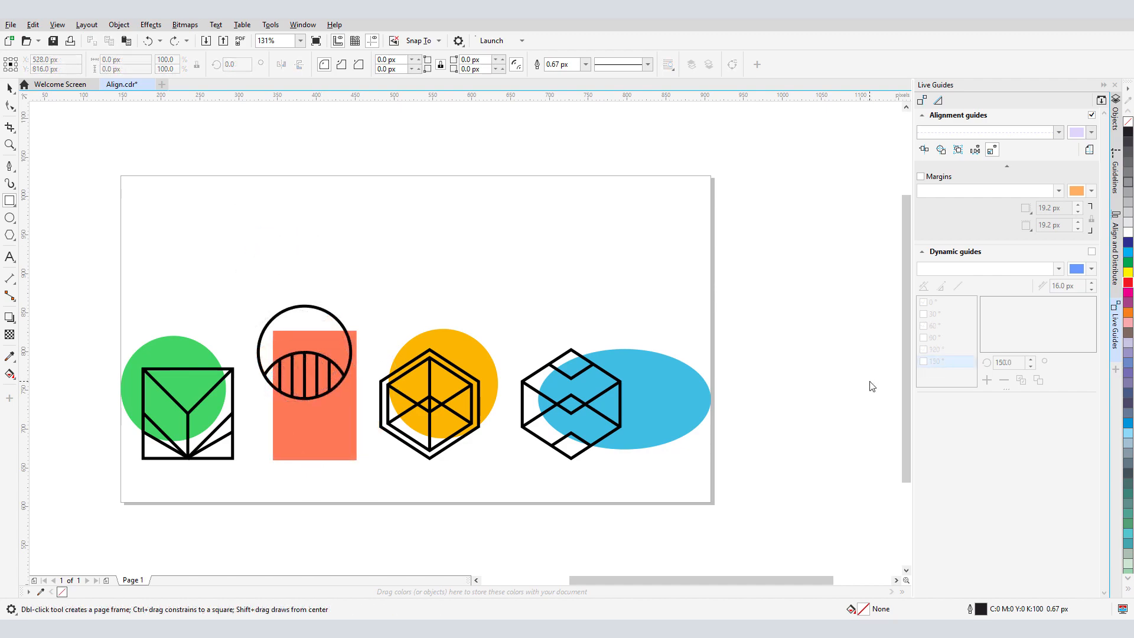
- Enable dynamic guides at 30° steps (0–150°) and edit the selected guide angle value
{"action": "left_click", "coordinate": [1091, 251]}
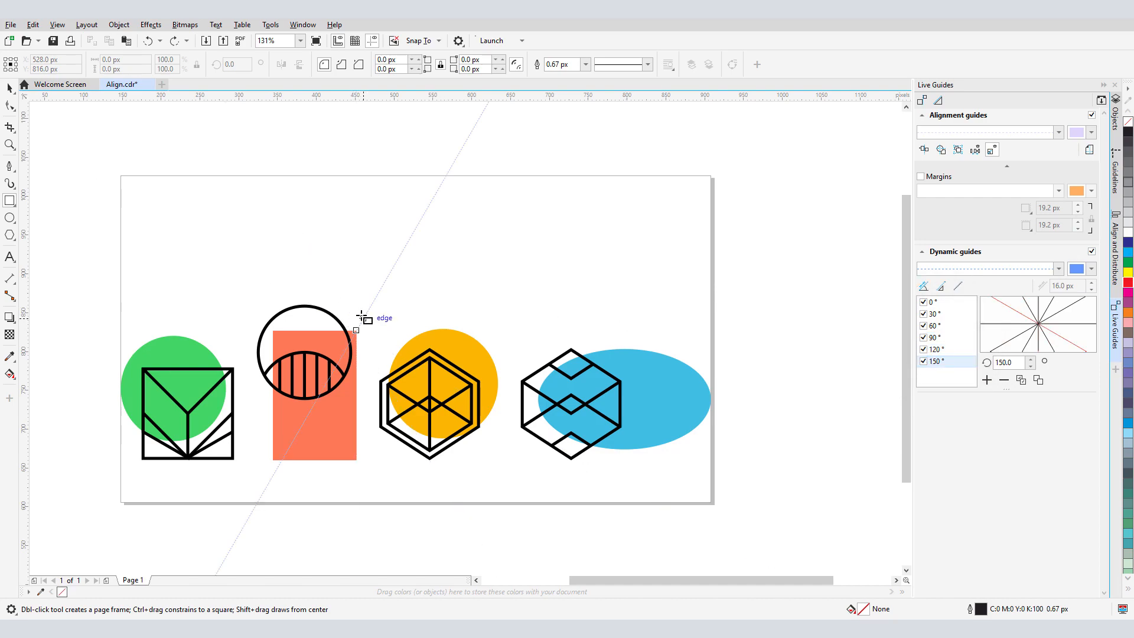
{"action": "mouse_move", "coordinate": [491, 257]}
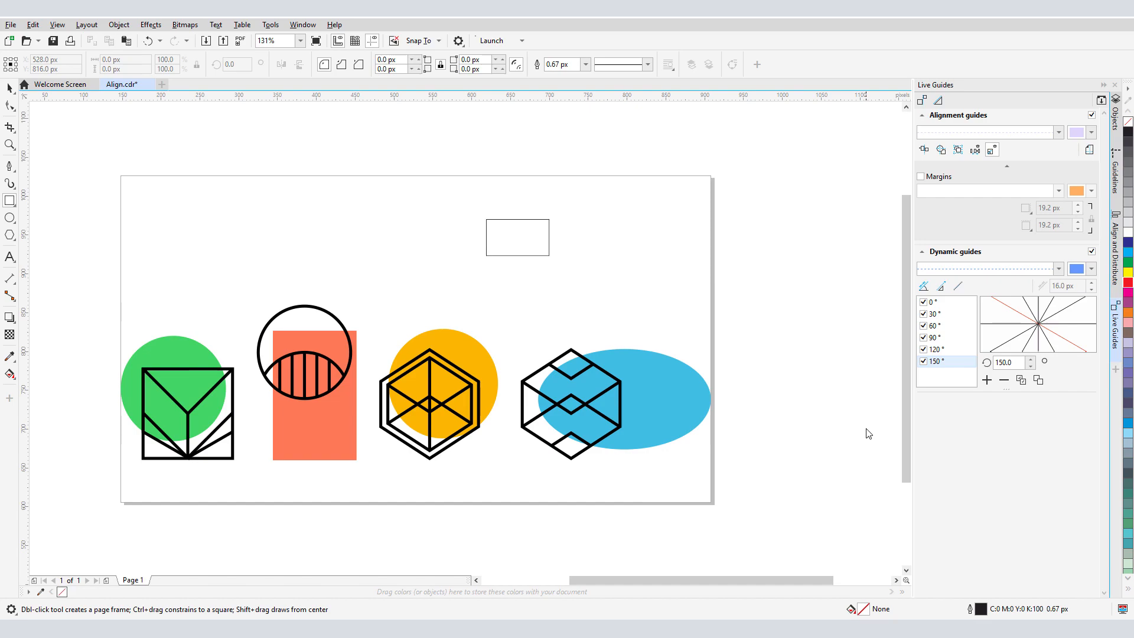
{"action": "left_click", "coordinate": [1005, 361]}
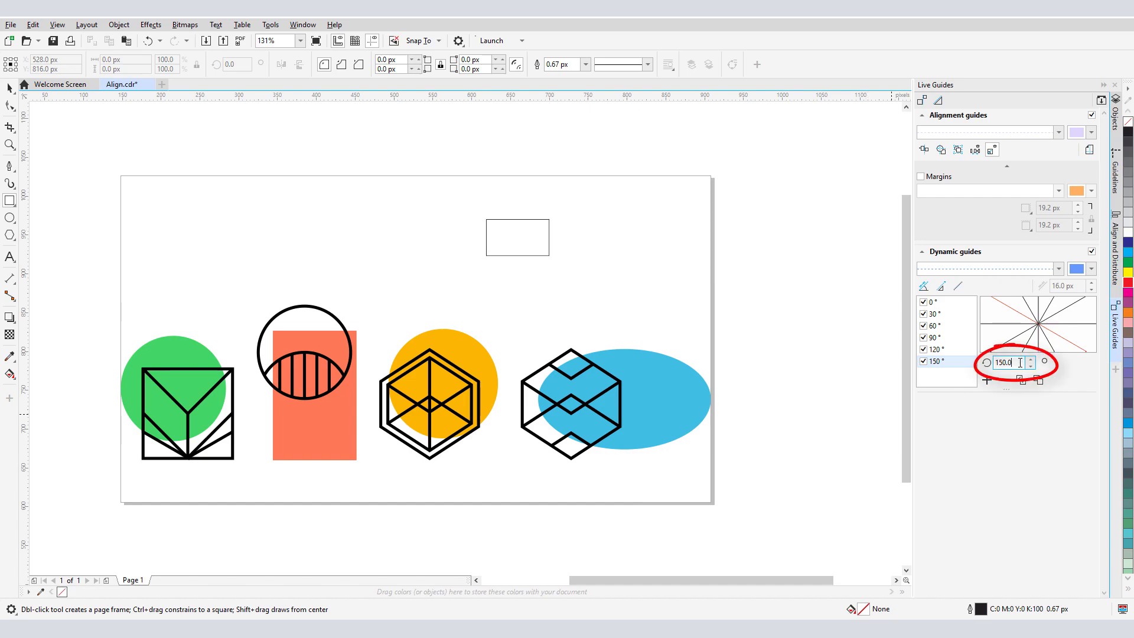